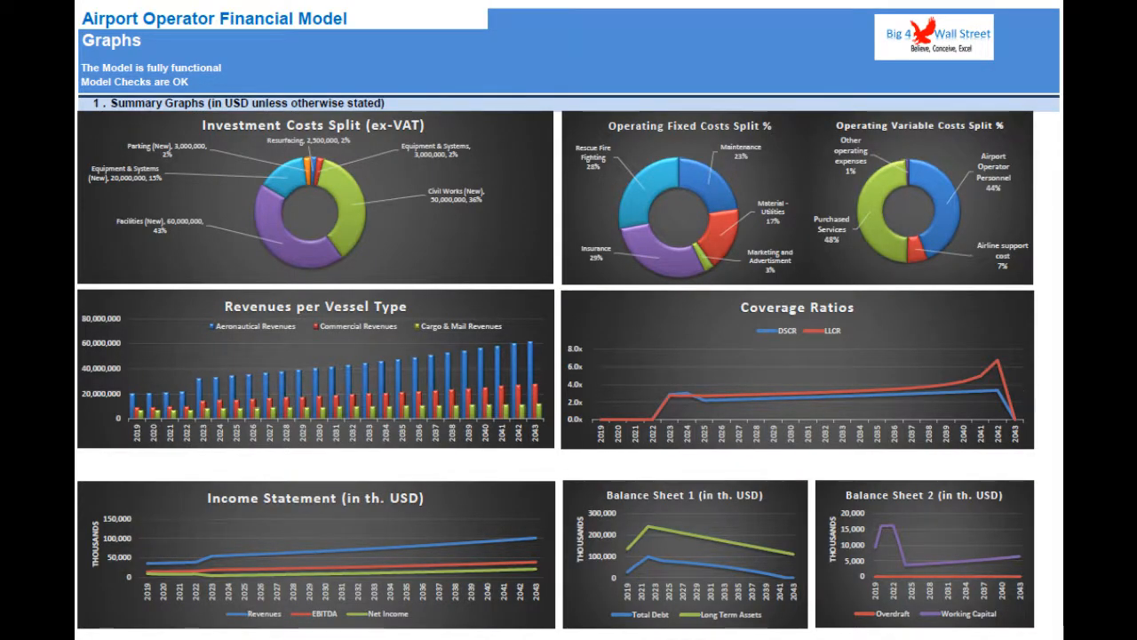
- Scroll past the summary graphs and switch to the Cover sheet with the airport photos
scroll("down", 3)
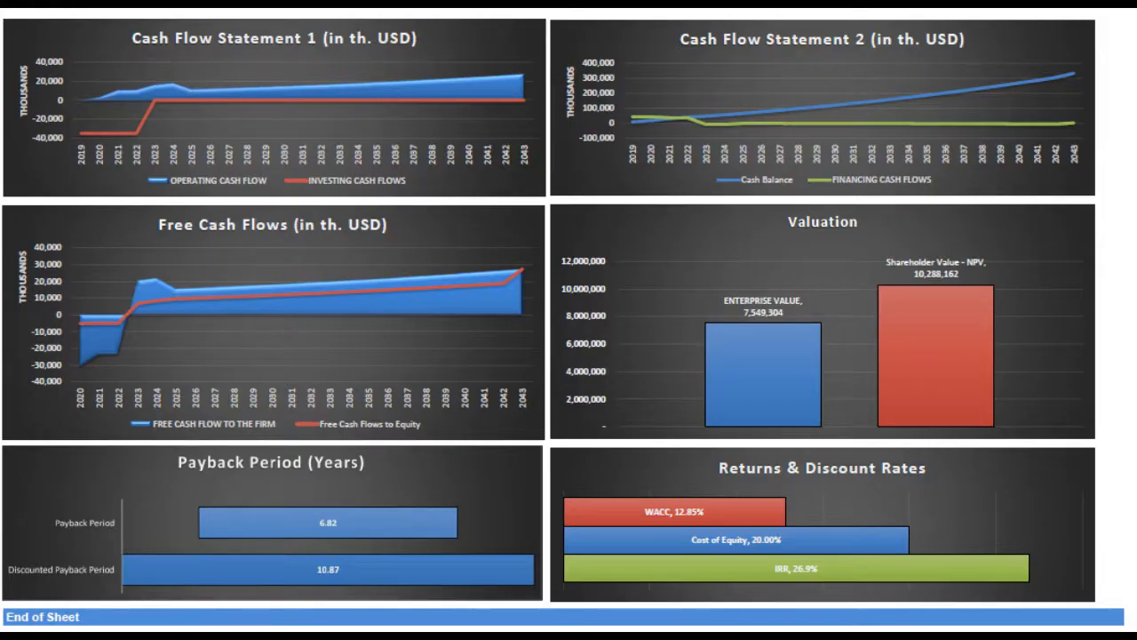
left_click(96, 603)
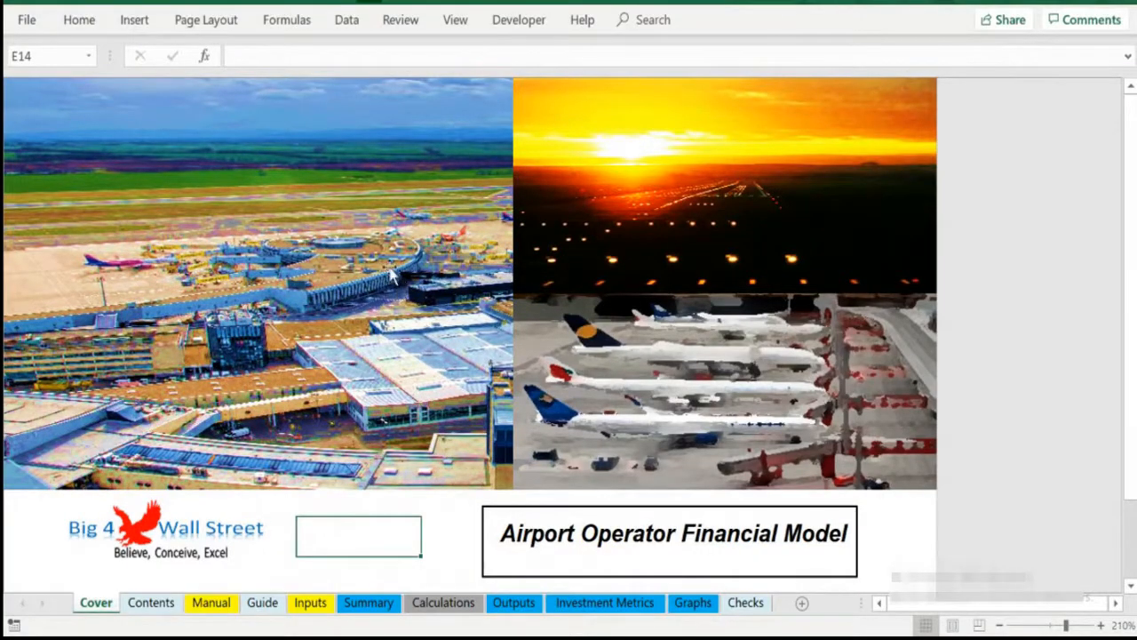
mouse_move(364, 234)
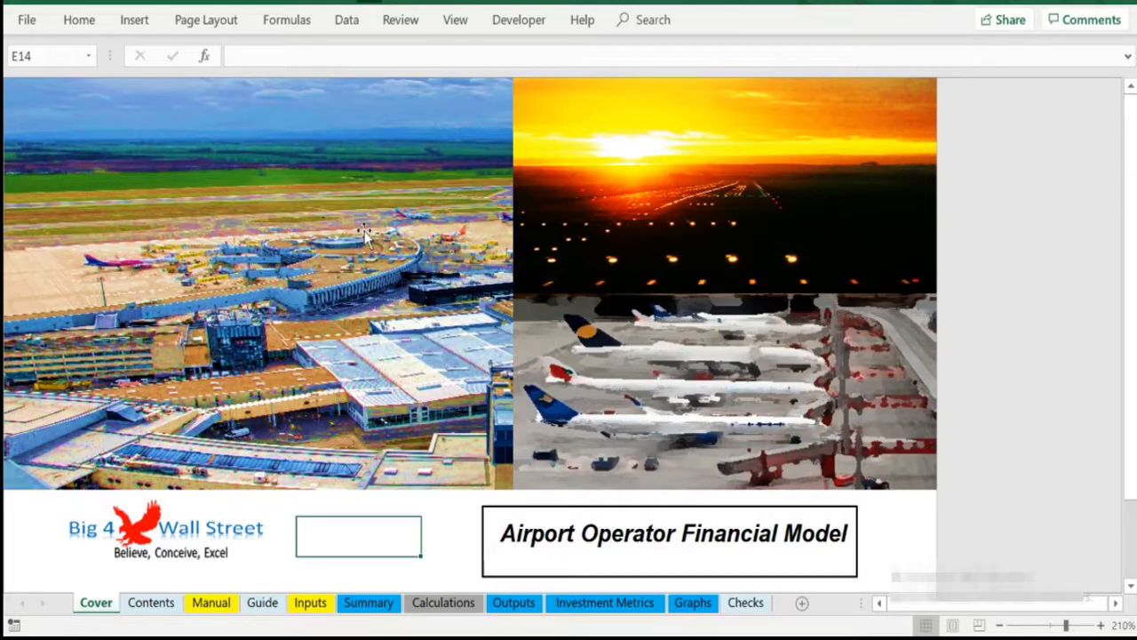
mouse_move(299, 320)
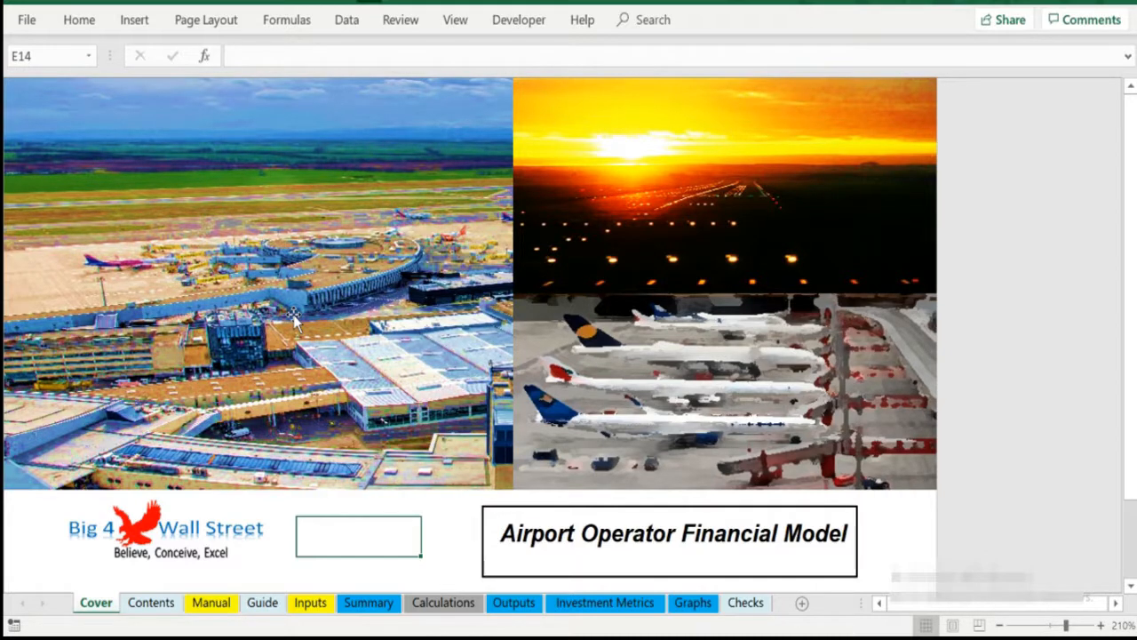
mouse_move(283, 341)
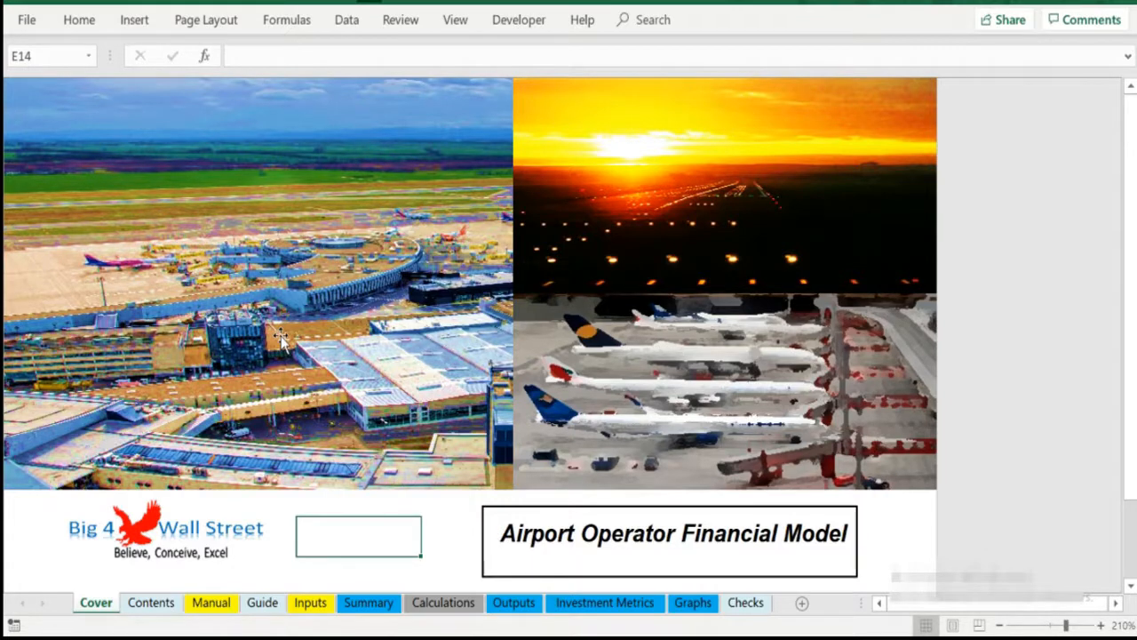
mouse_move(217, 368)
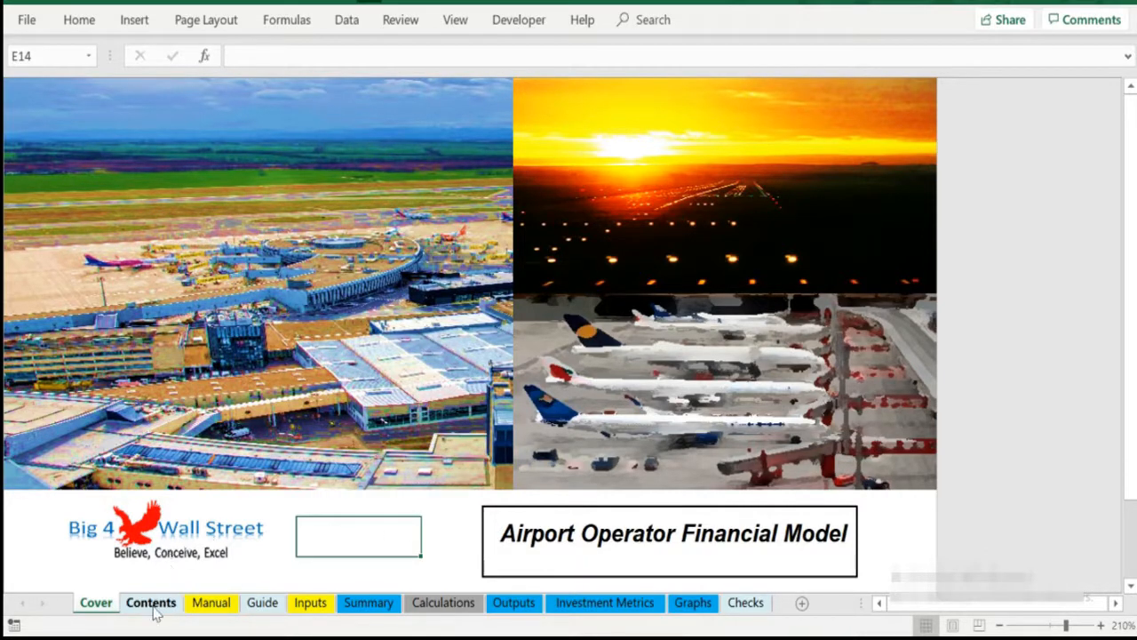
- From Contents follow the Summary hyperlink, return to Contents, then show the Manual sheet
left_click(150, 602)
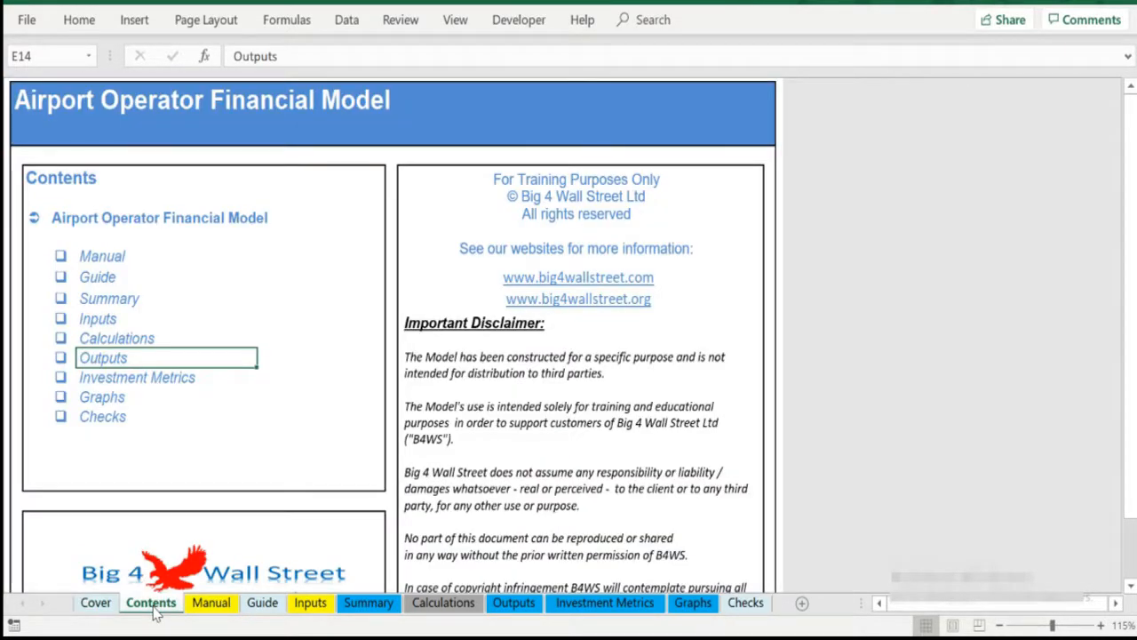
left_click(109, 299)
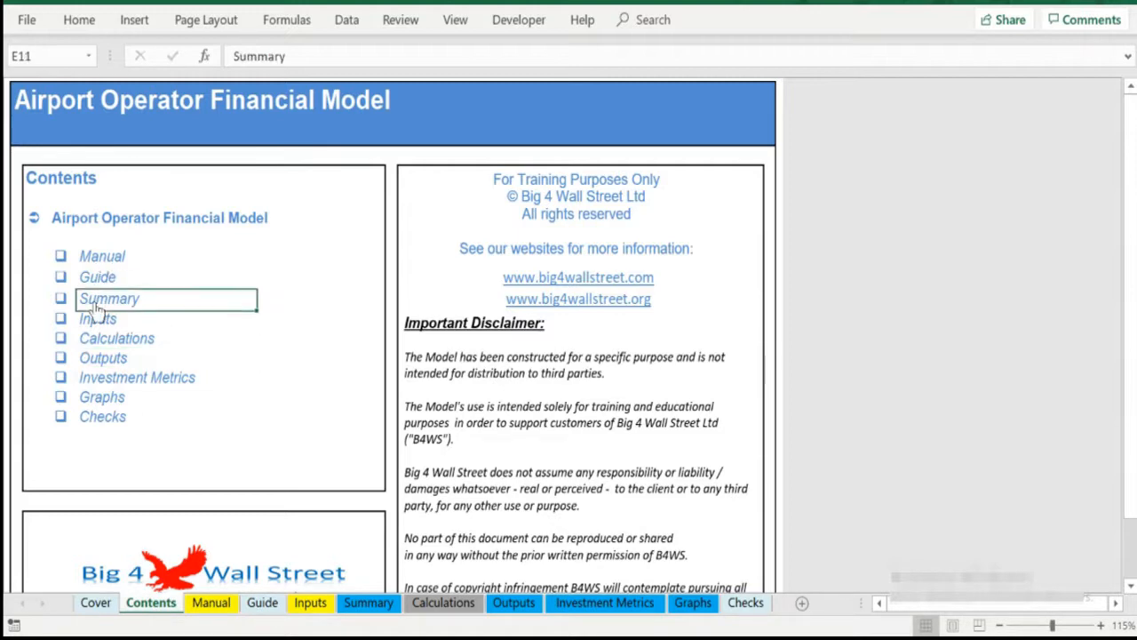
left_click(108, 298)
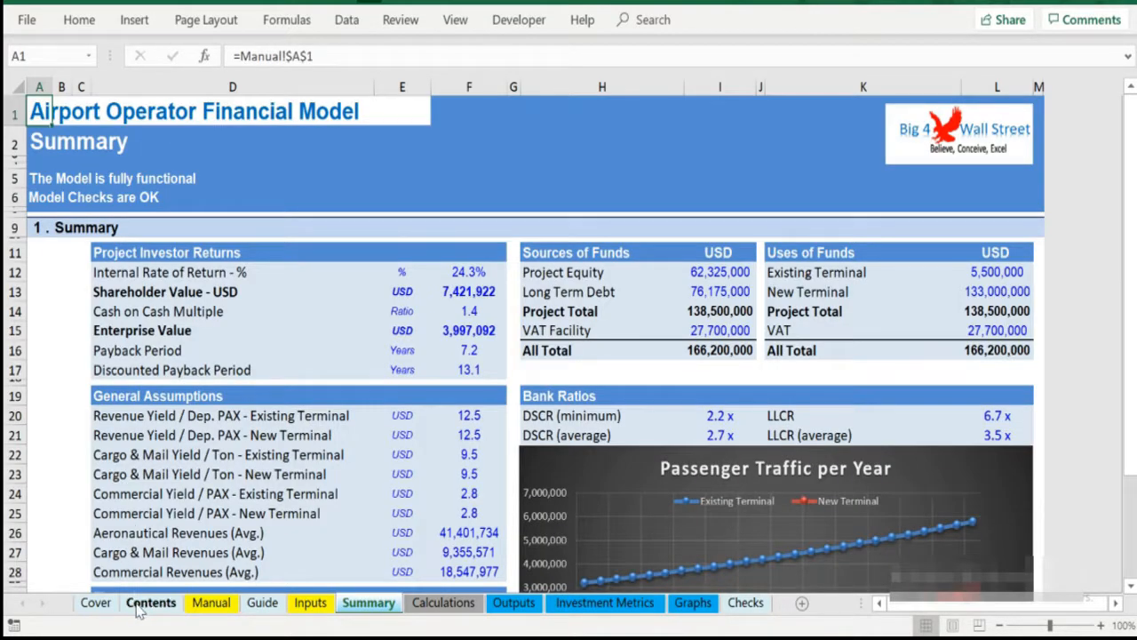
left_click(151, 603)
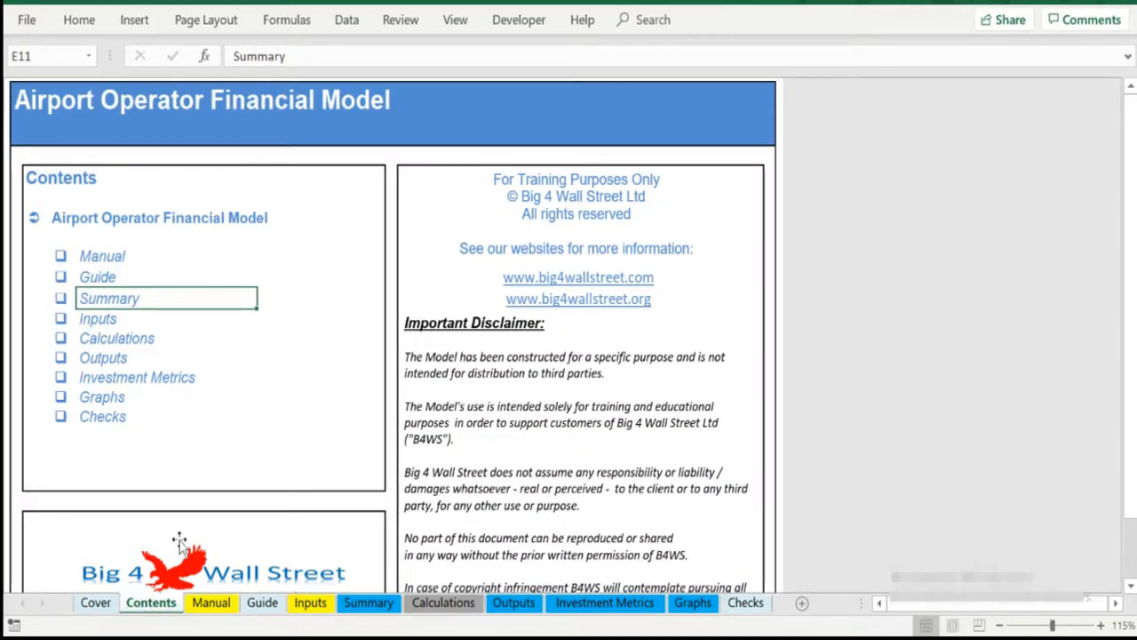
left_click(209, 602)
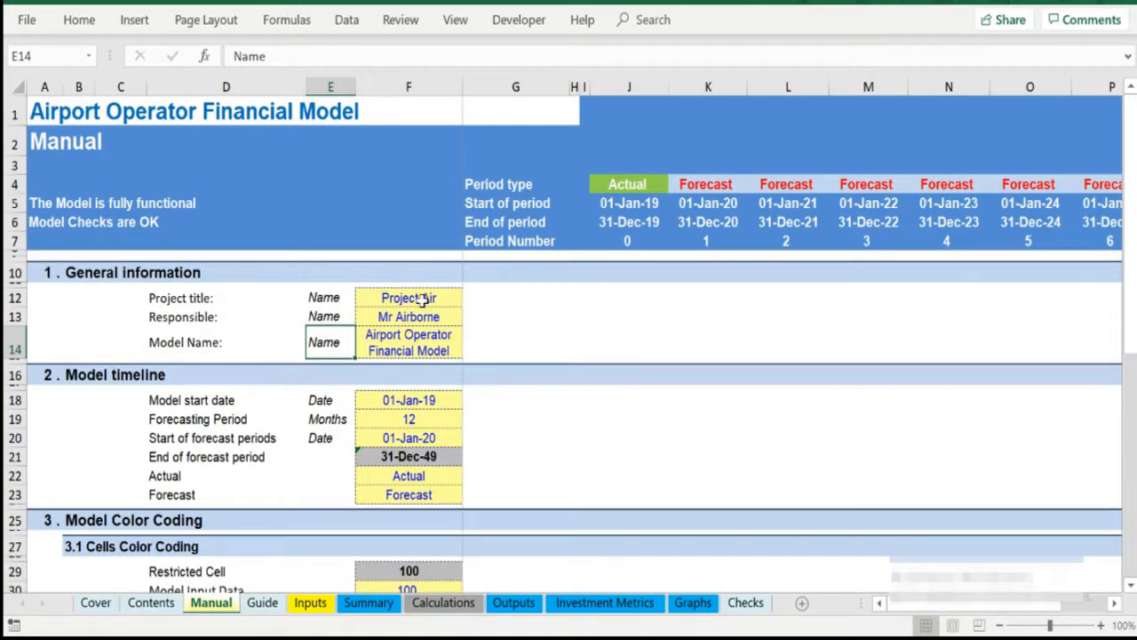
left_click(408, 316)
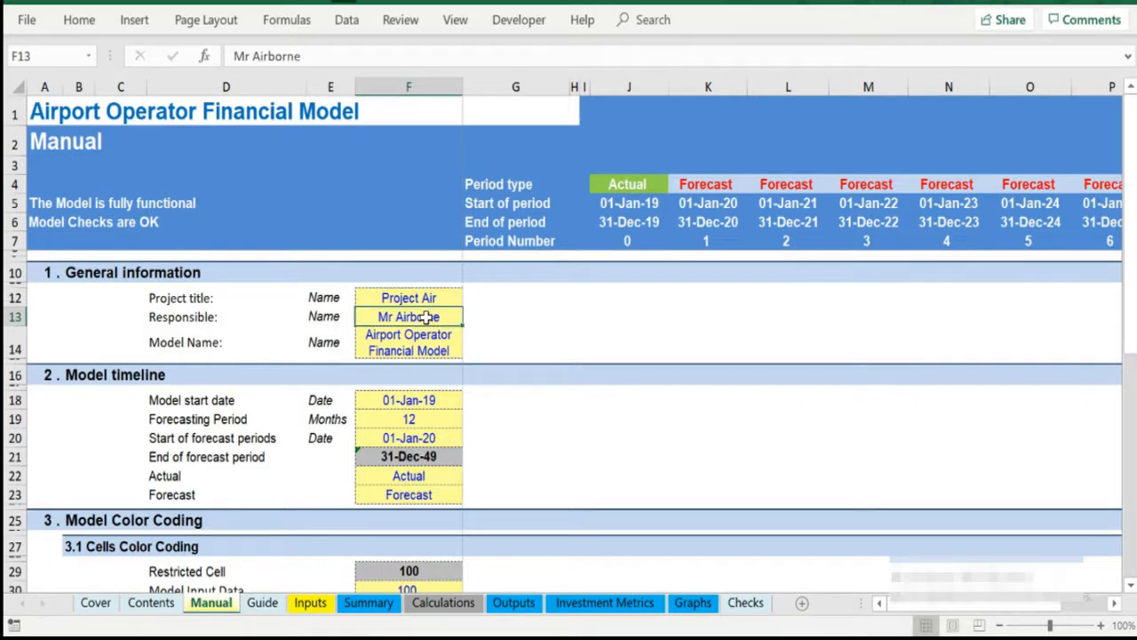
left_click(409, 341)
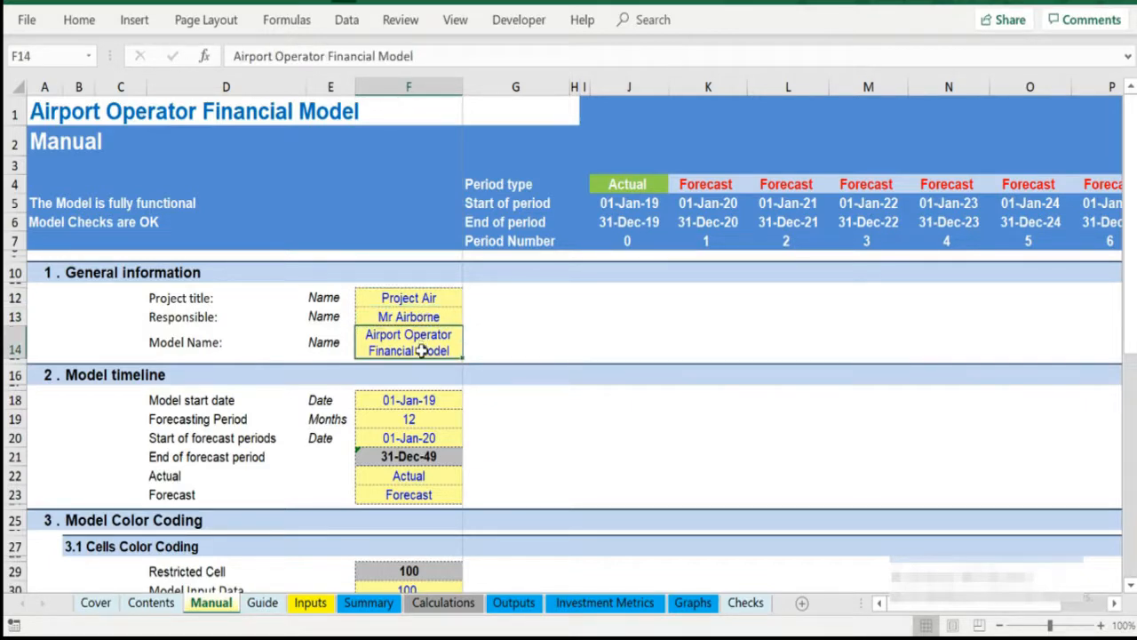
left_click_drag(409, 323, 409, 420)
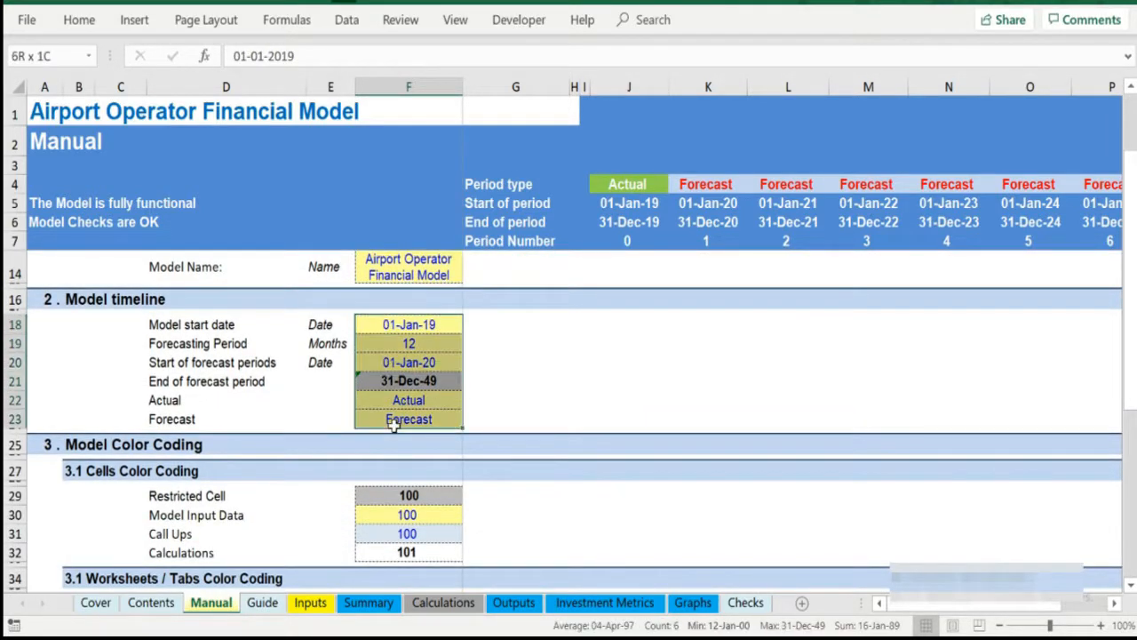
scroll("down", 3)
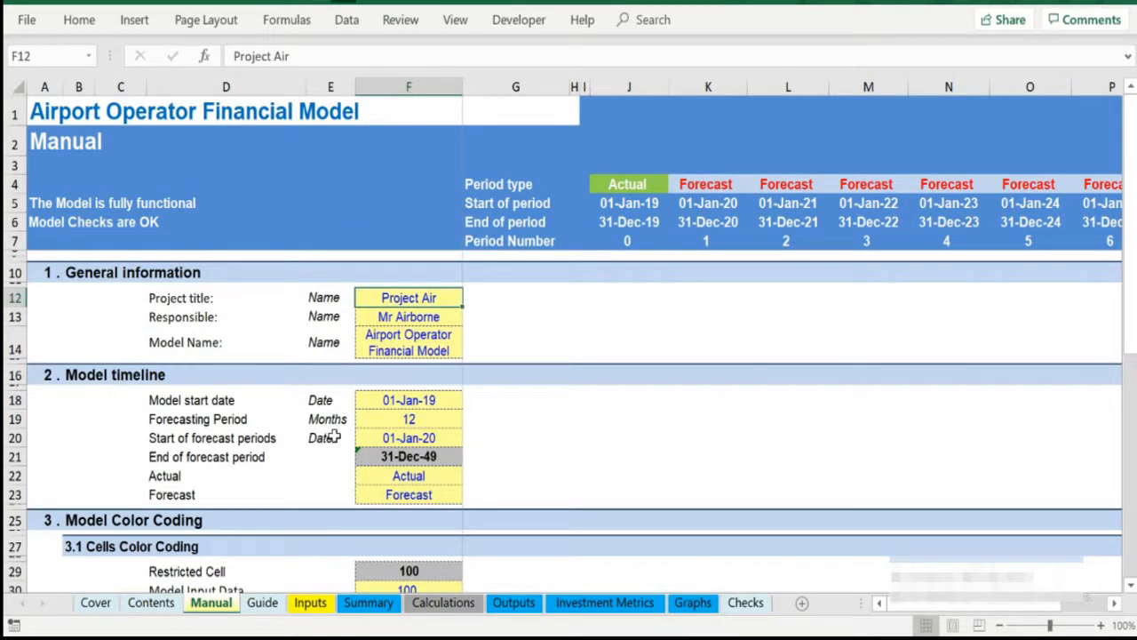
scroll("down", 3)
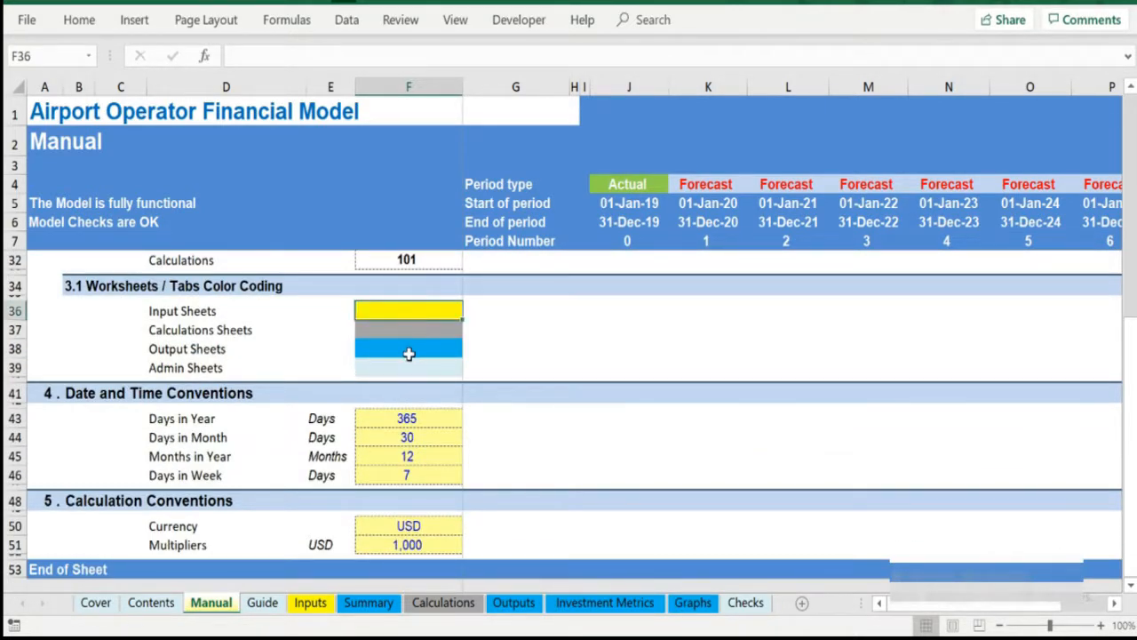
- Point out the colour-coding legend cells (input data, calculations, input/calc/output/admin sheets), then show the Guide sheet
scroll("up", 3)
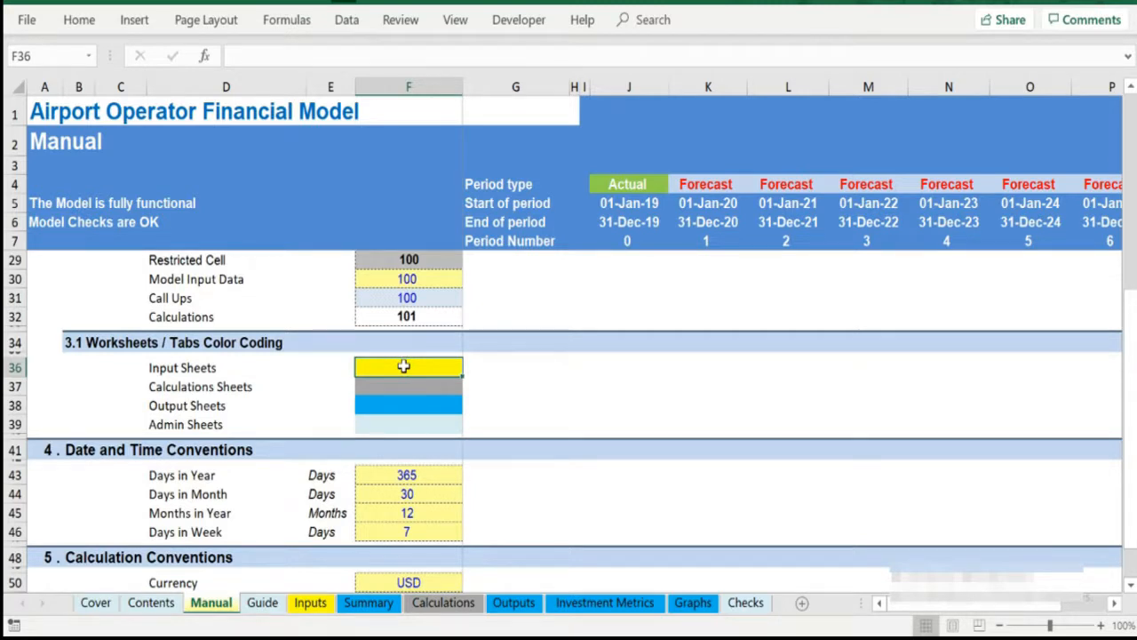
left_click(409, 356)
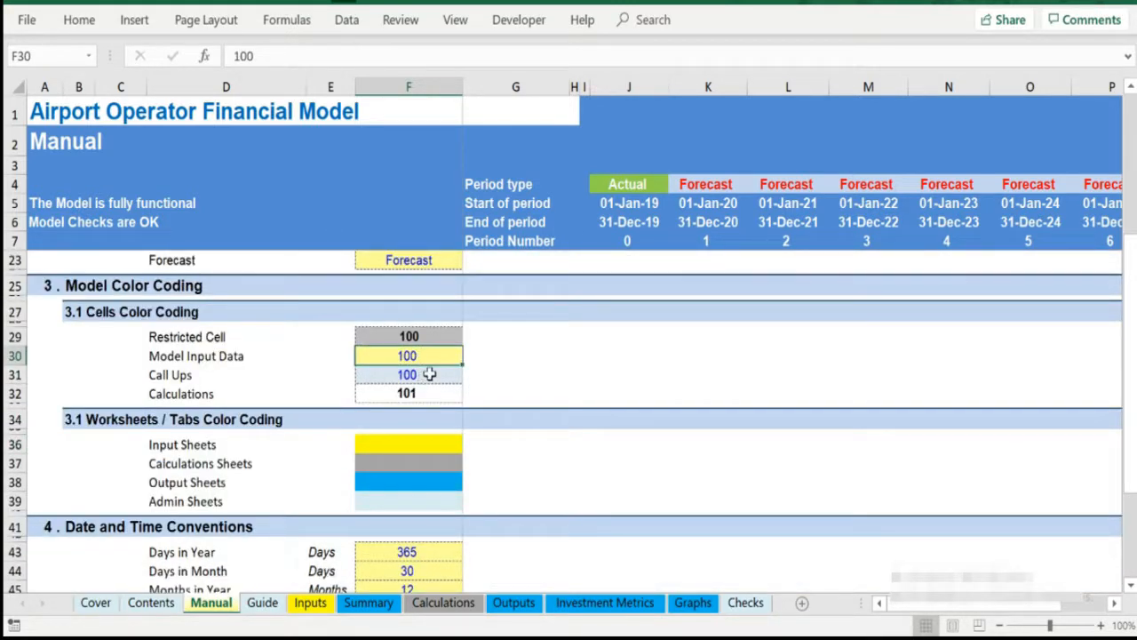
left_click(409, 393)
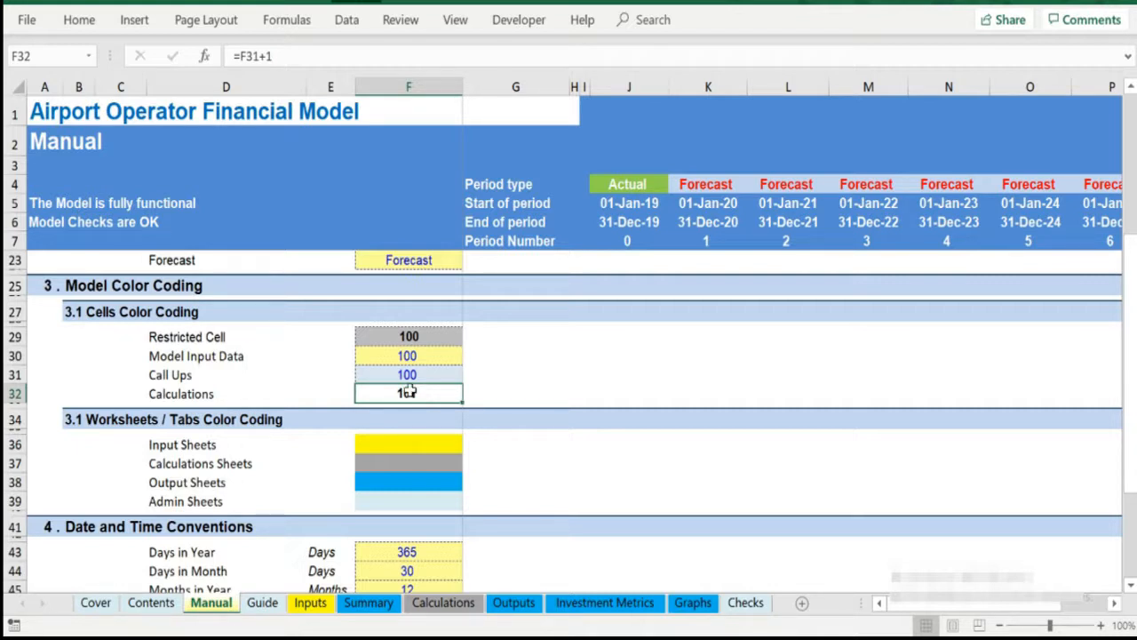
left_click(408, 444)
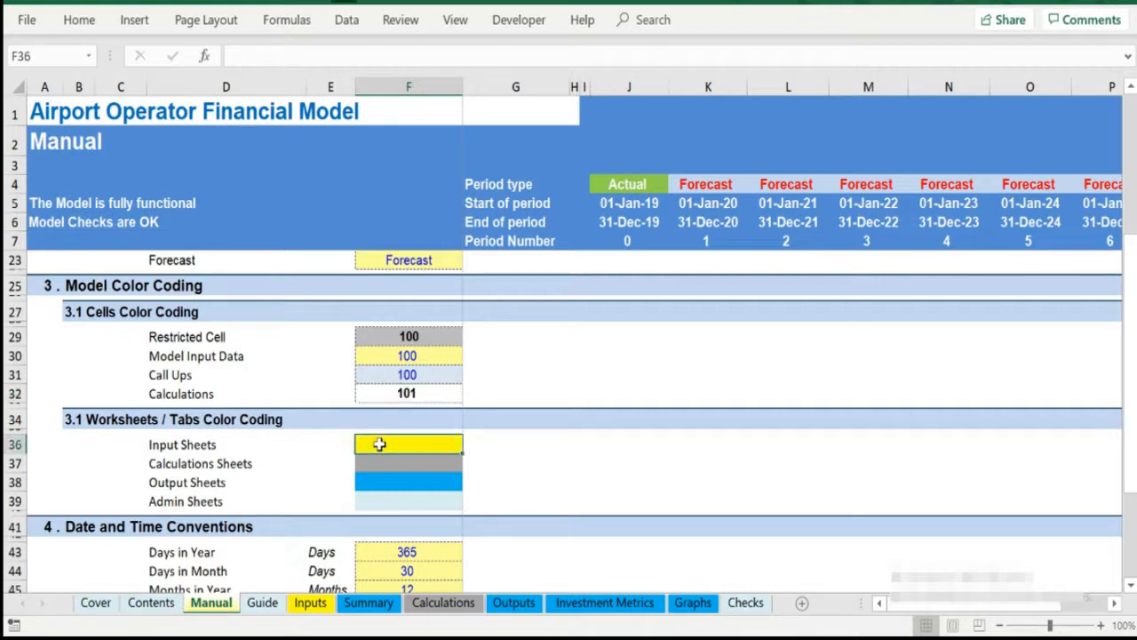
mouse_move(421, 445)
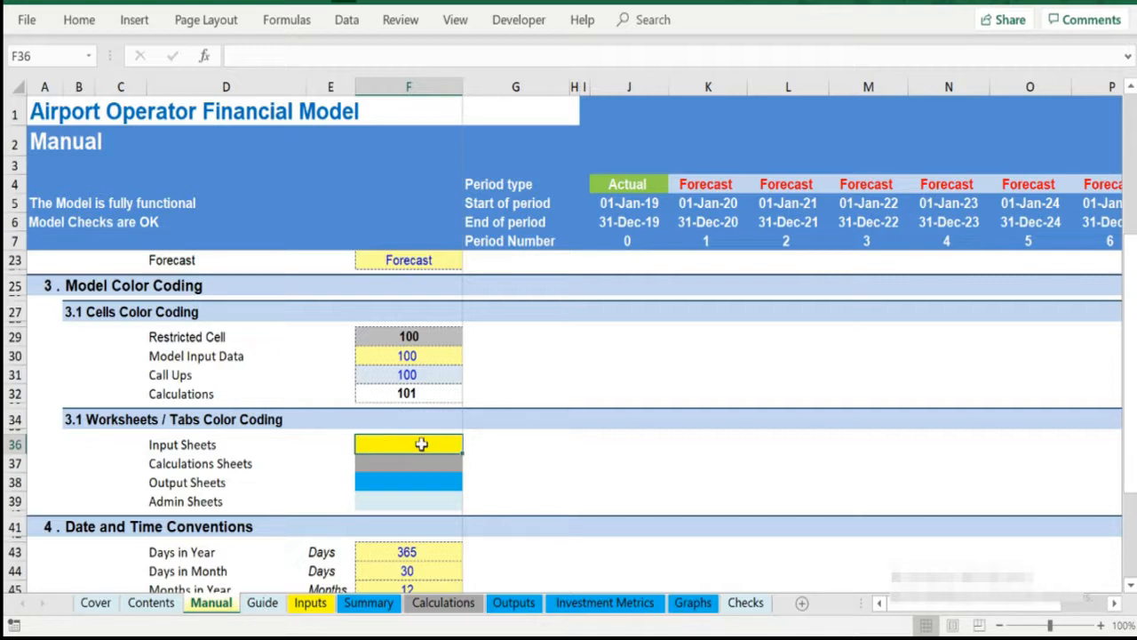
mouse_move(396, 466)
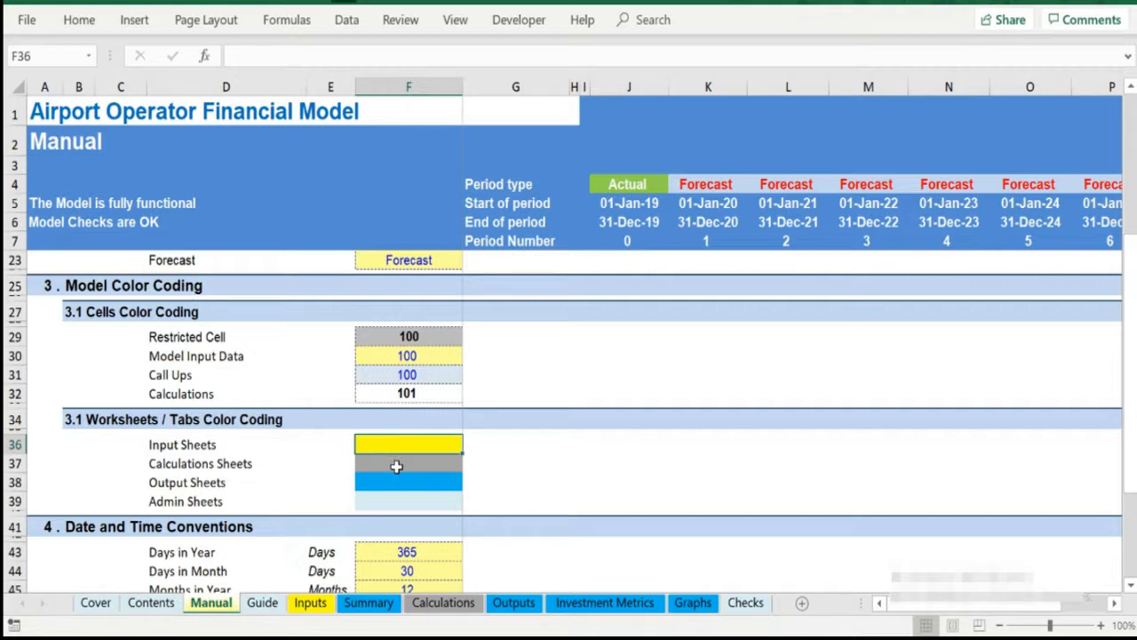
left_click(408, 462)
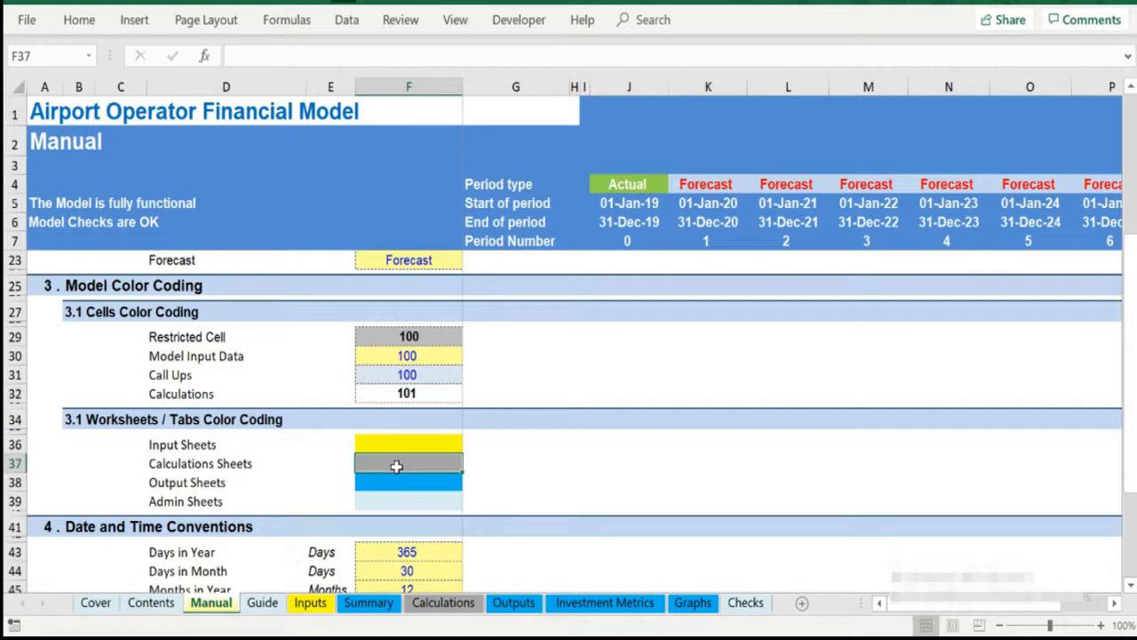
left_click(409, 484)
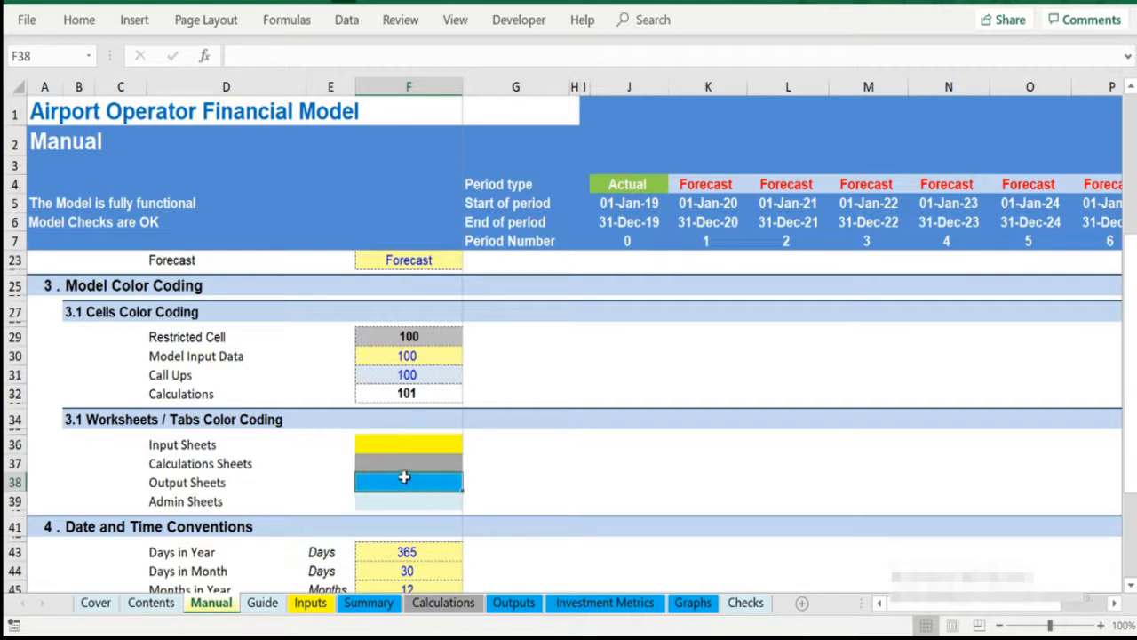
mouse_move(412, 478)
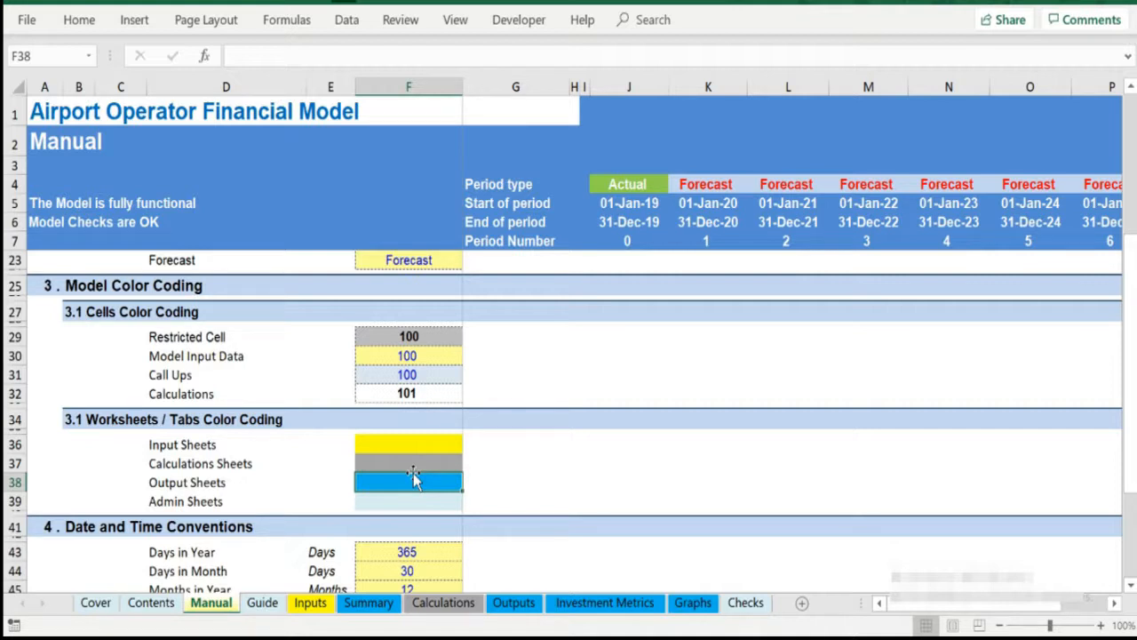
left_click(409, 501)
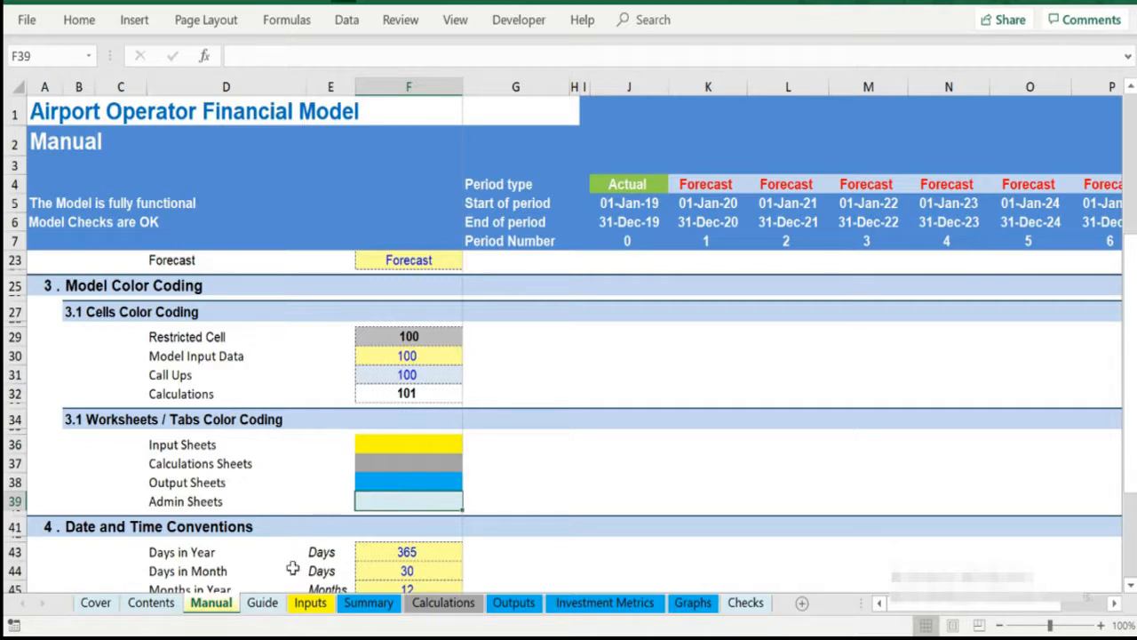
left_click(263, 603)
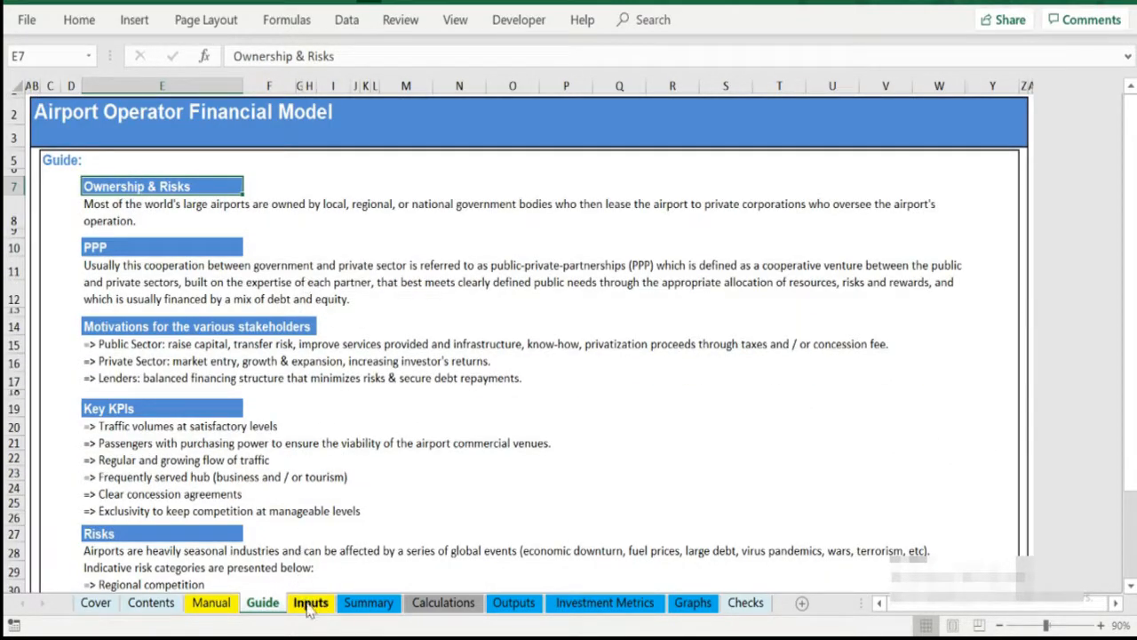
- Show the Inputs sheet with existing and new terminal passenger, growth and yield assumptions
left_click(309, 603)
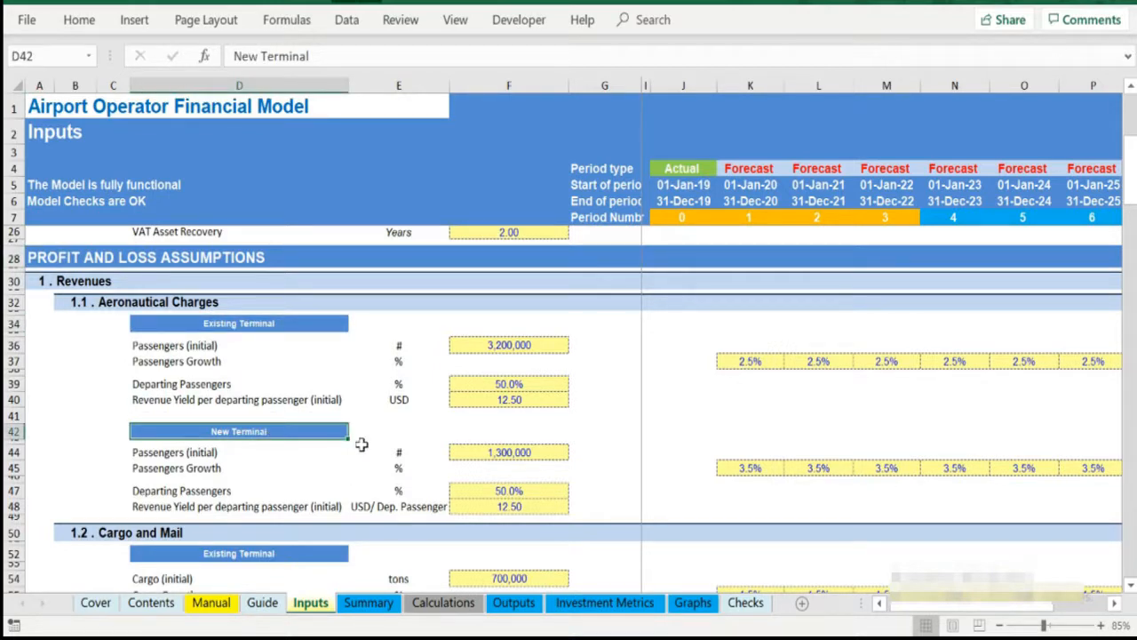
- Move down from Aeronautical Charges to section 2 Operating Costs and highlight the fixed and variable cost labels
left_click(75, 303)
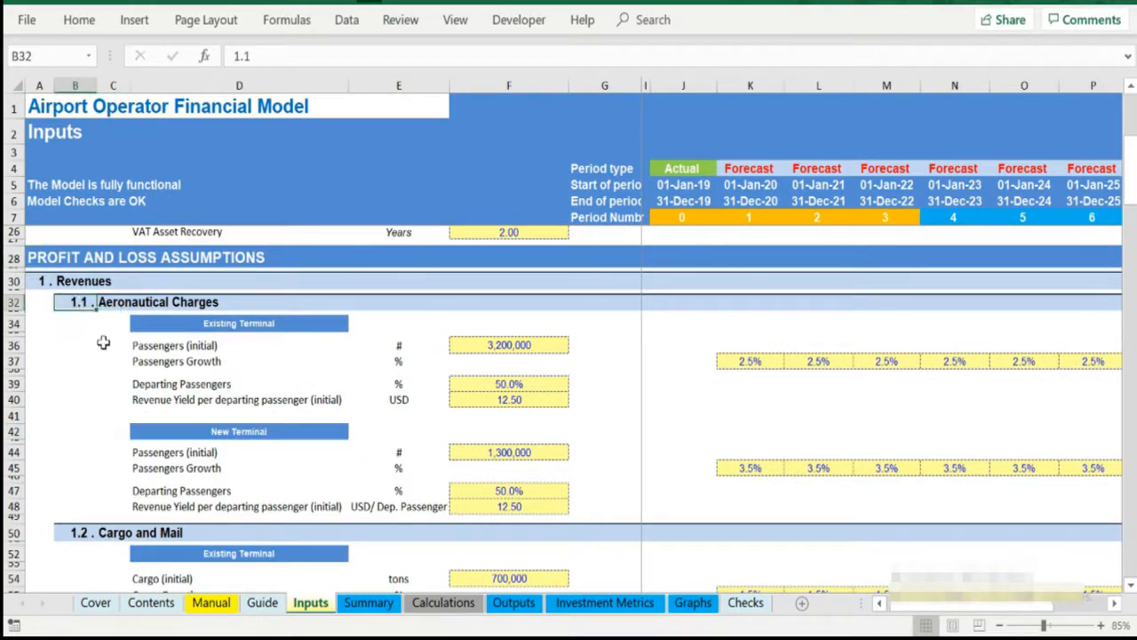
scroll("down", 3)
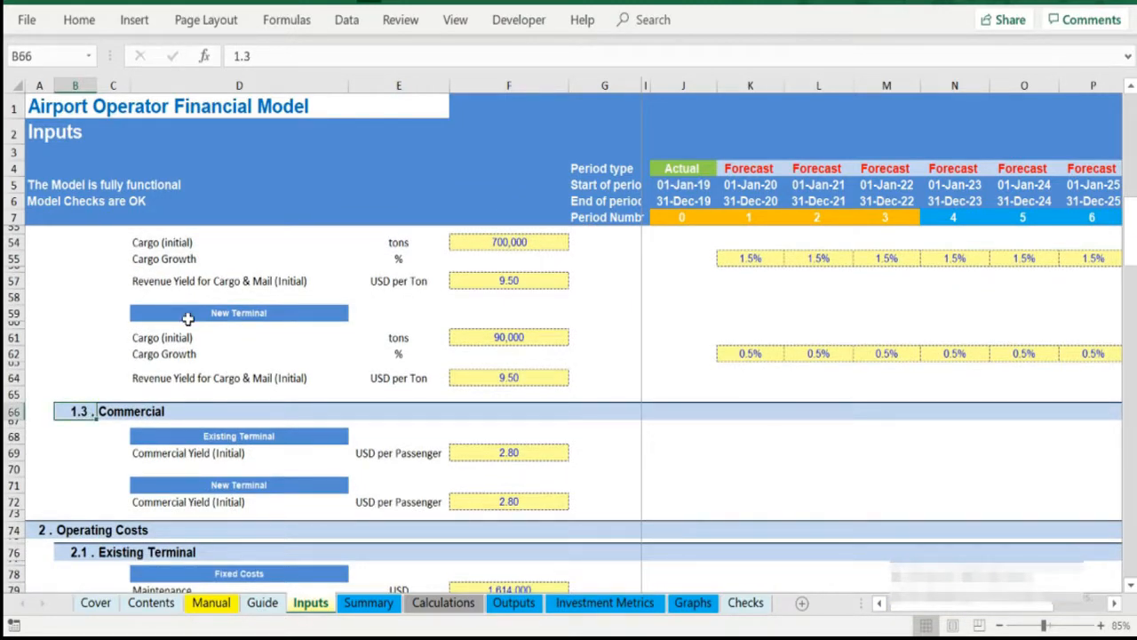
scroll("down", 3)
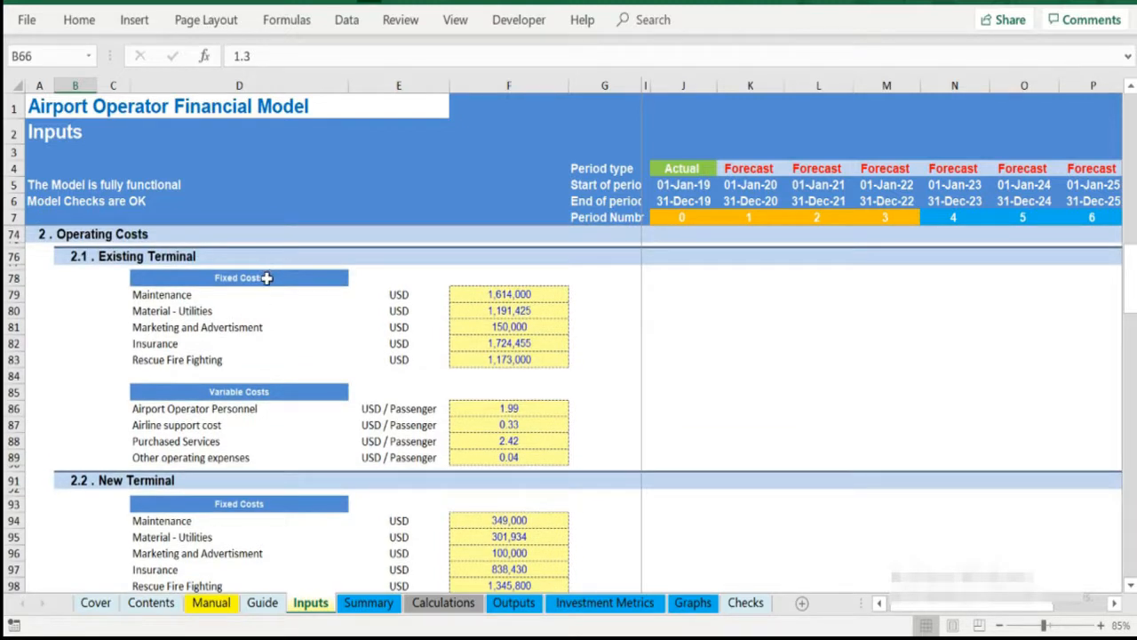
left_click_drag(238, 295, 238, 359)
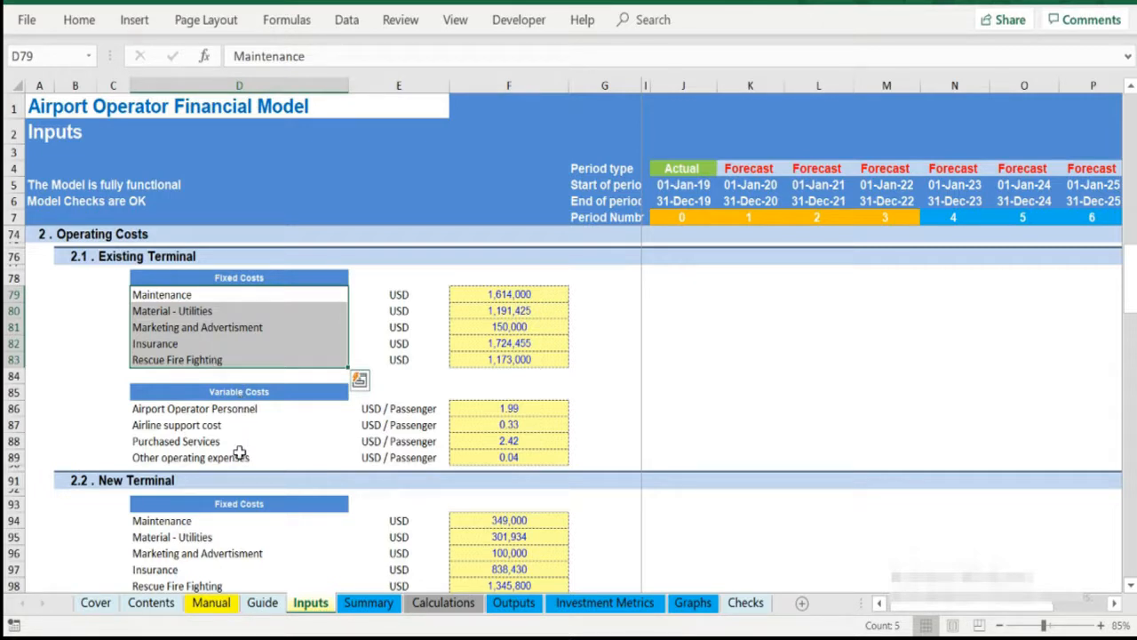
mouse_move(263, 291)
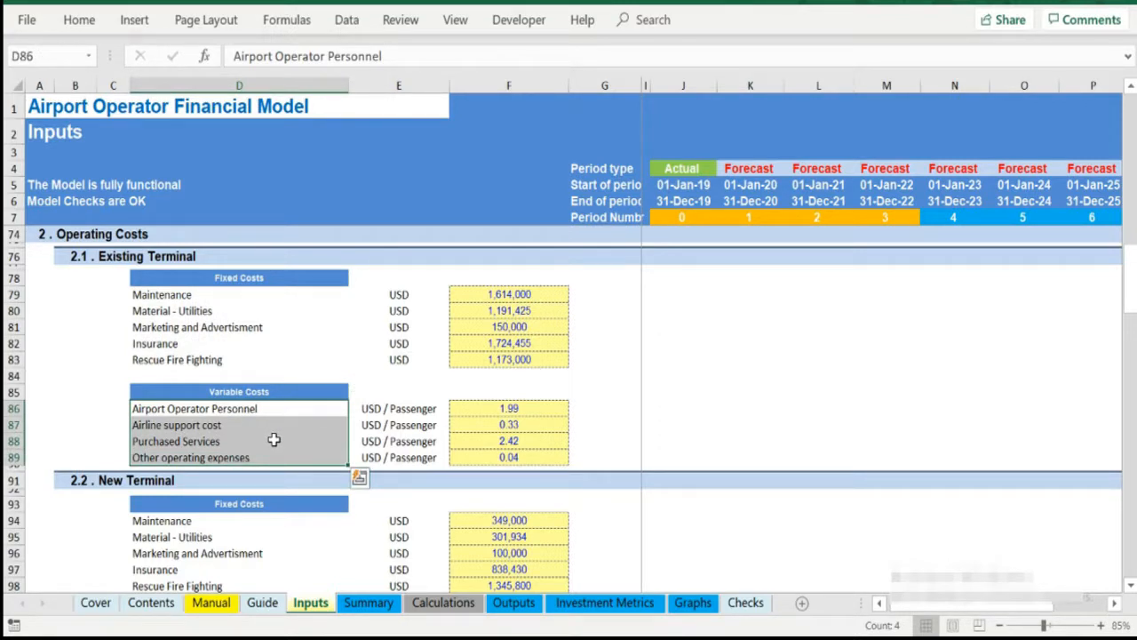
- Review balance sheet and valuation inputs down to the WACC formula in F214, then show the Summary sheet
scroll("down", 3)
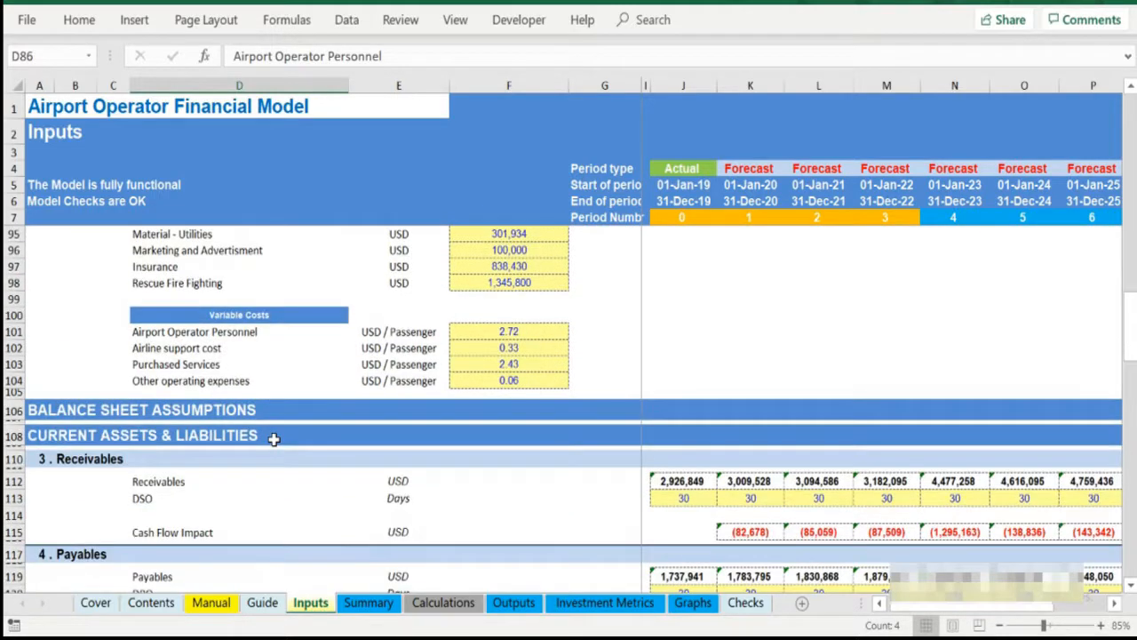
scroll("down", 3)
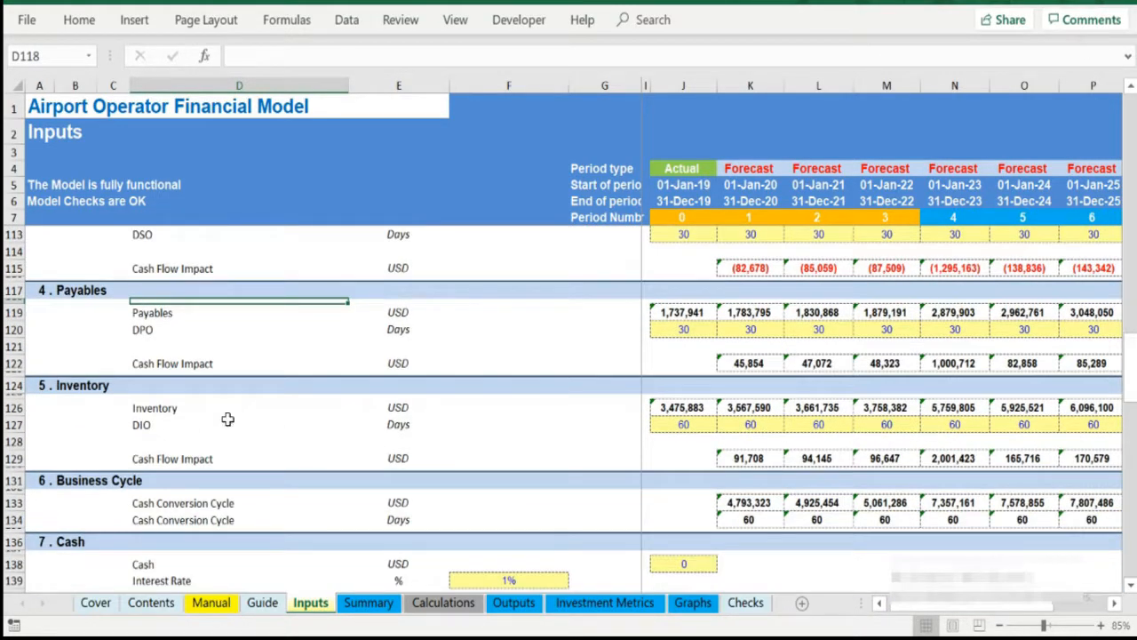
scroll("down", 3)
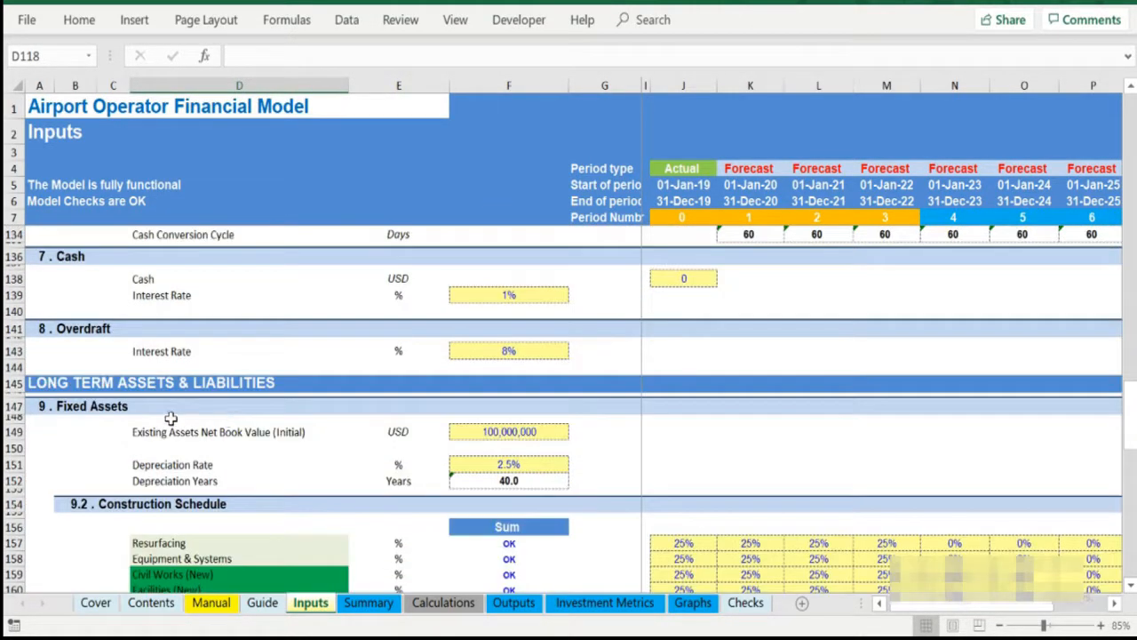
scroll("down", 3)
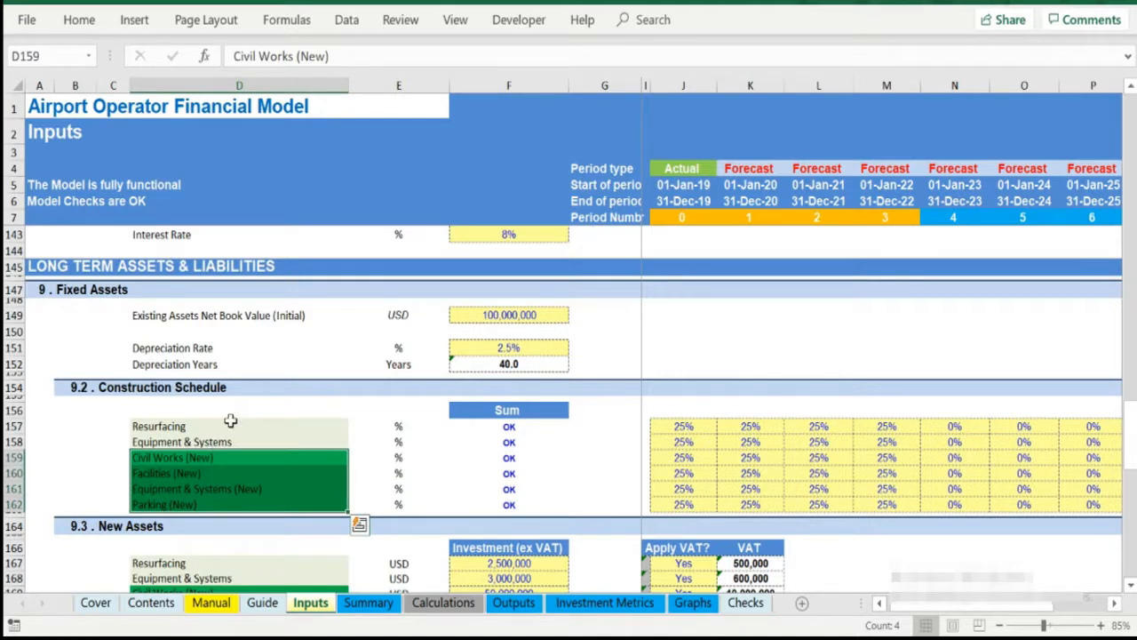
scroll("down", 3)
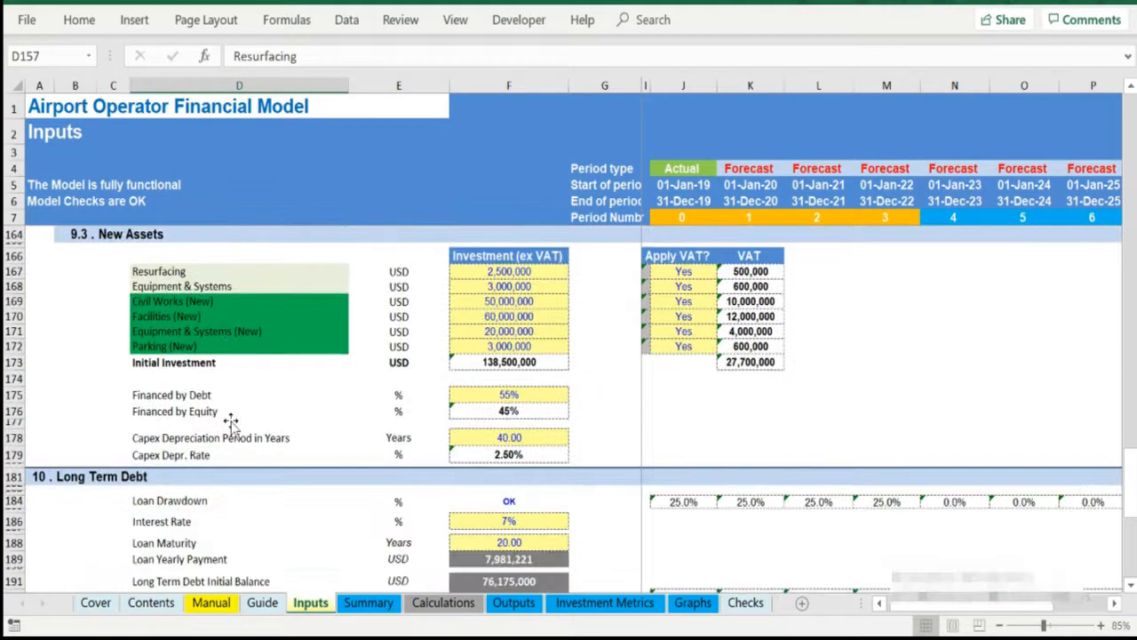
scroll("down", 3)
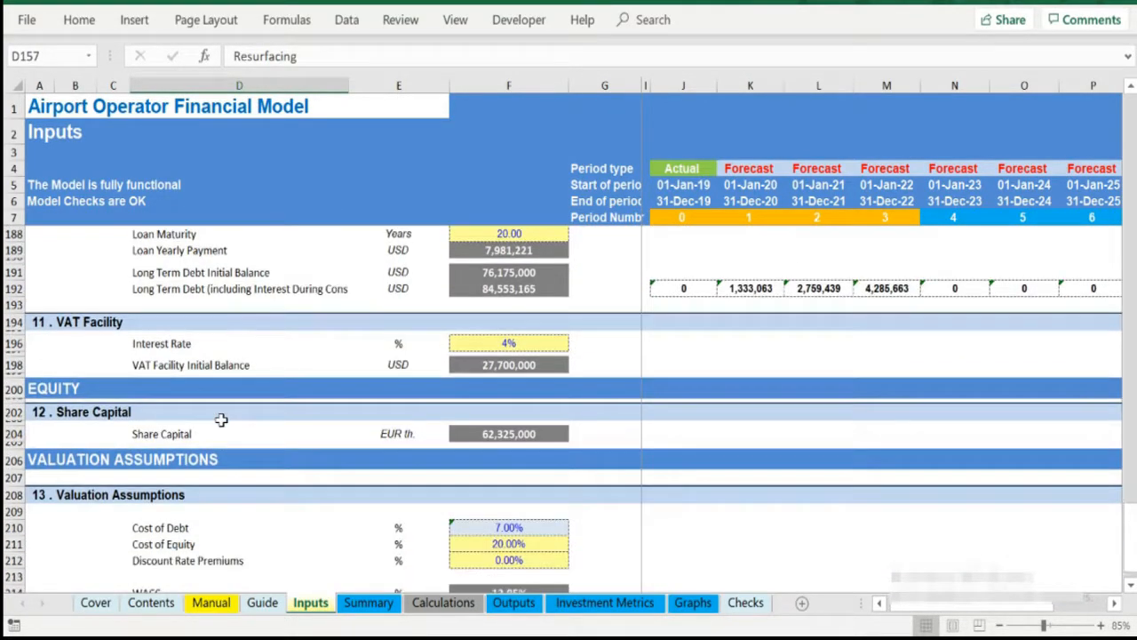
scroll("down", 3)
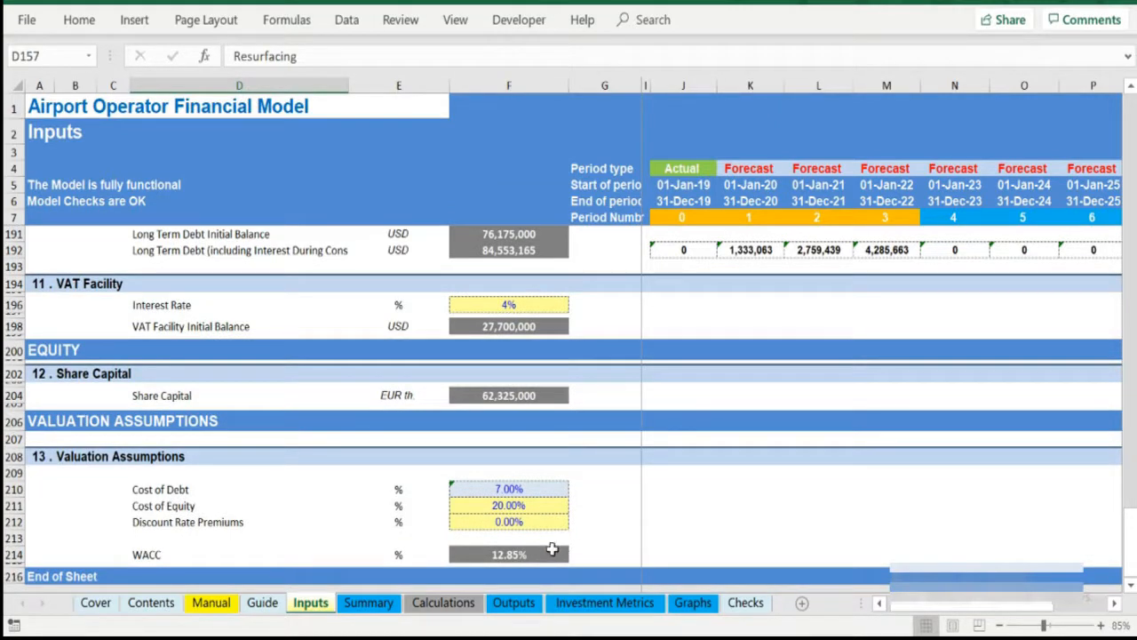
left_click(508, 555)
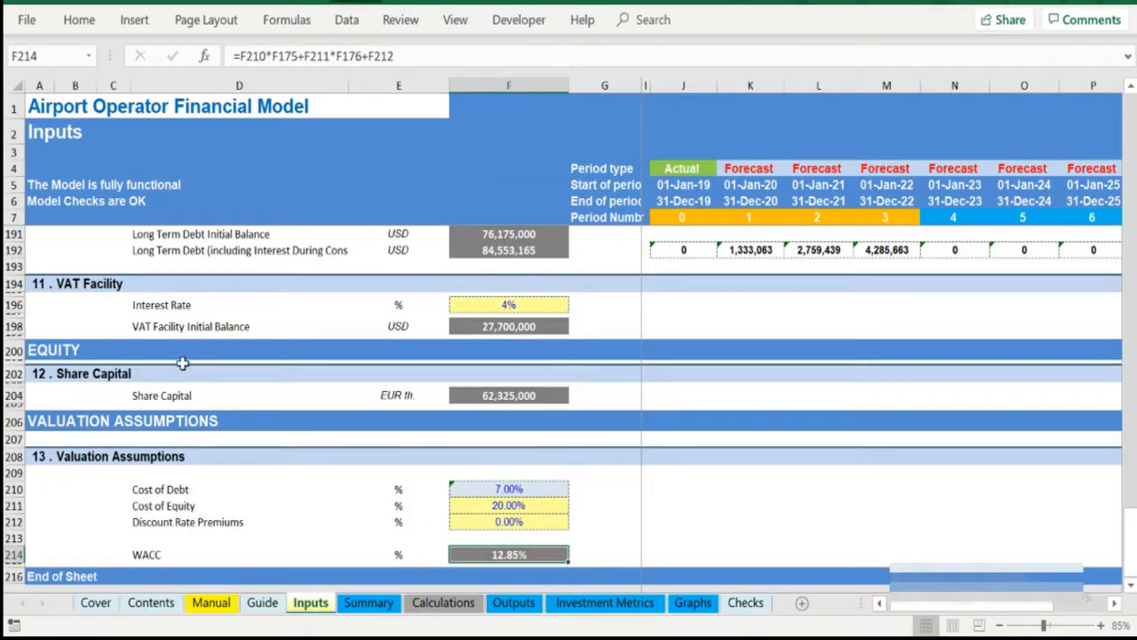
left_click(368, 602)
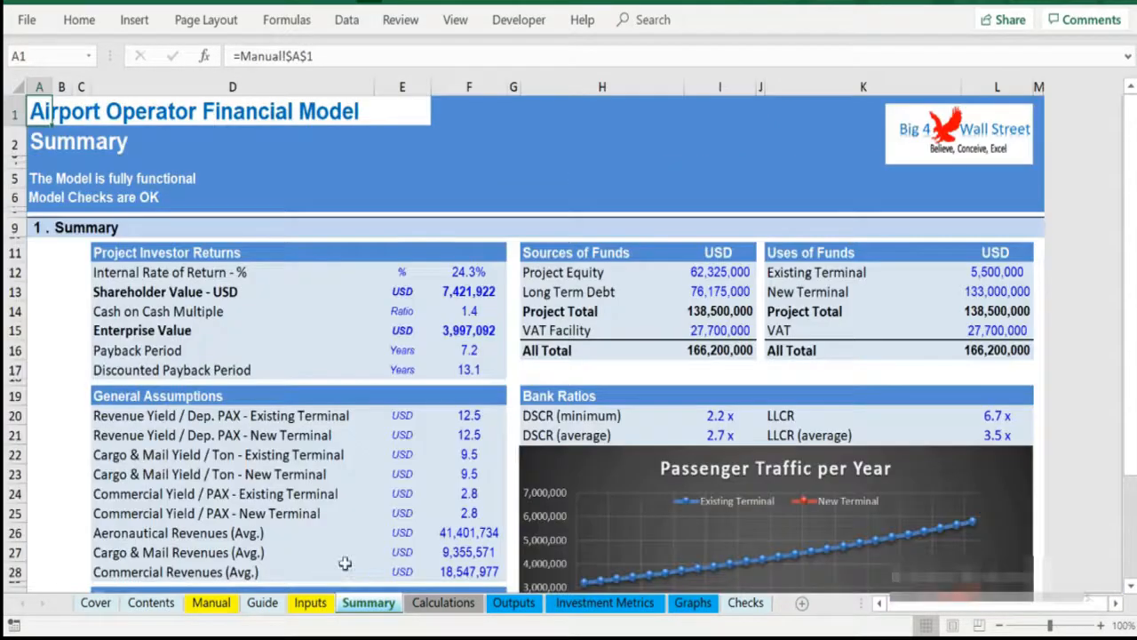
scroll("down", 3)
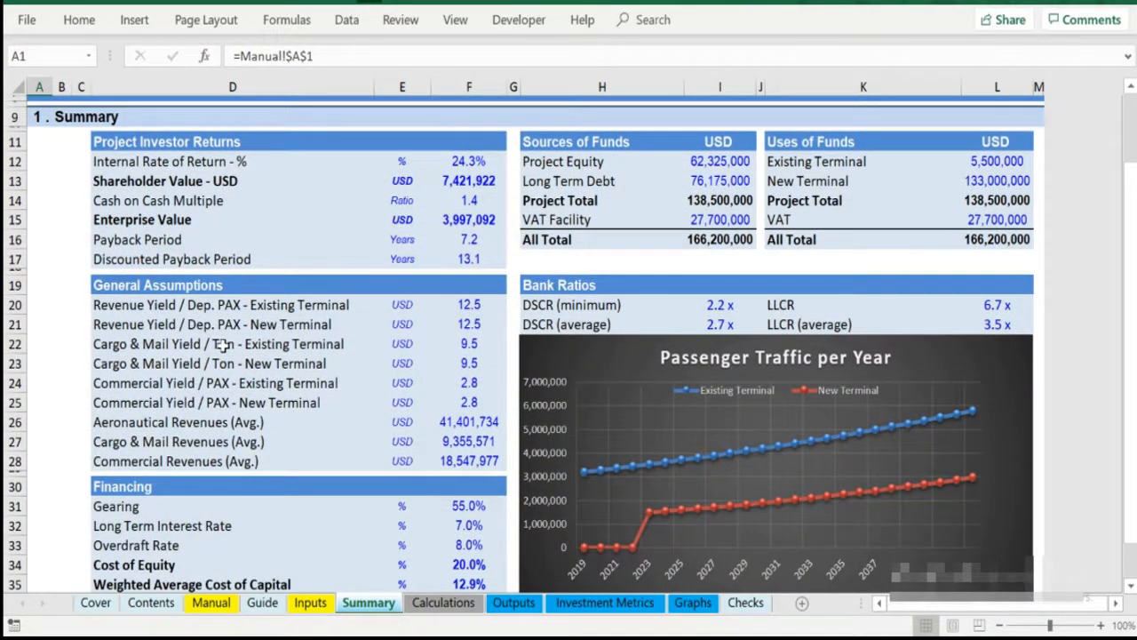
scroll("up", 3)
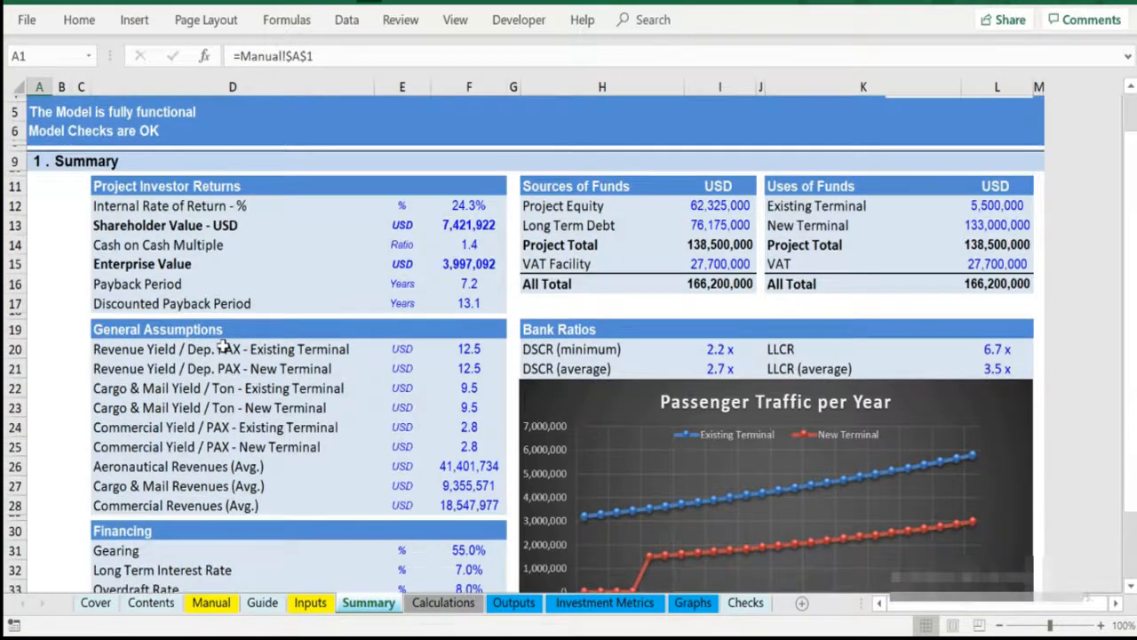
scroll("up", 3)
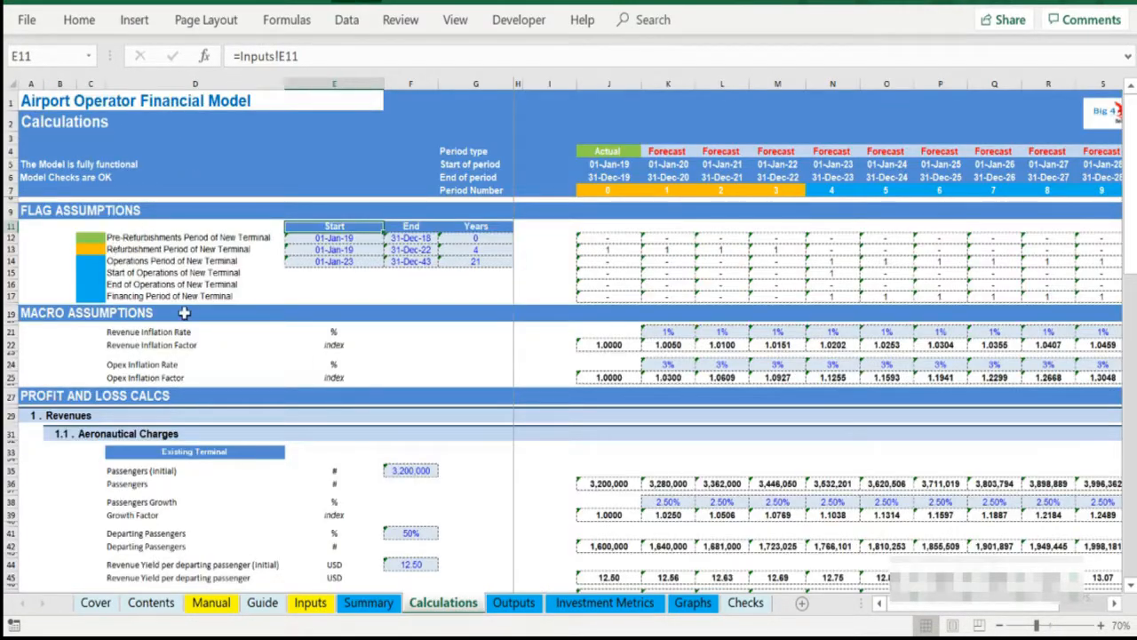
- Scroll the Calculations sheet down through fixed assets and long-term debt
scroll("down", 3)
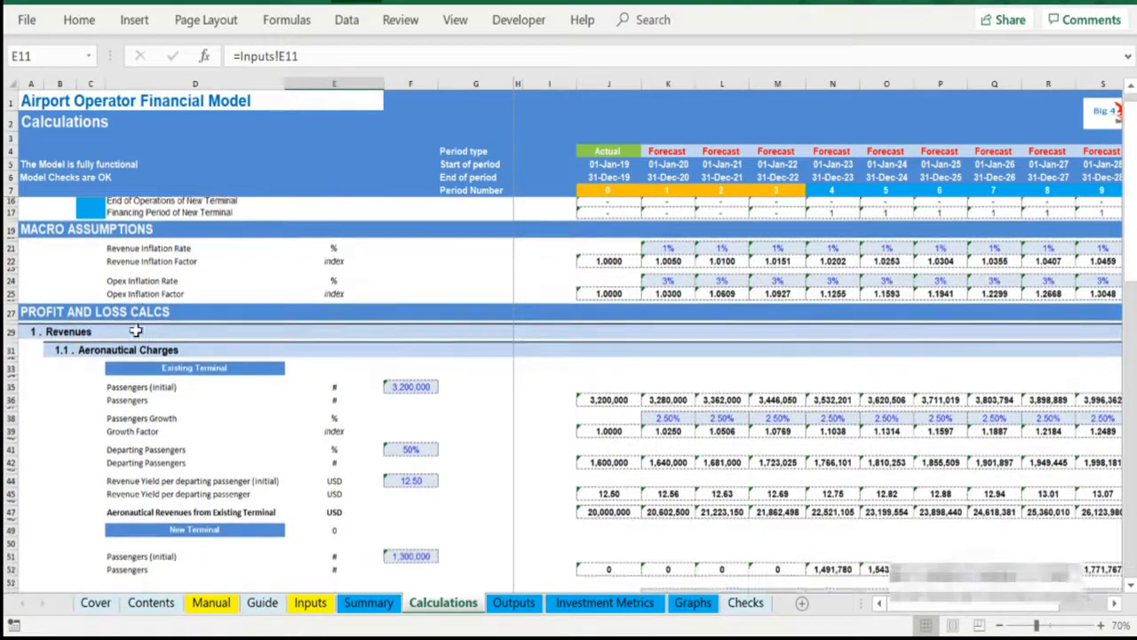
scroll("down", 3)
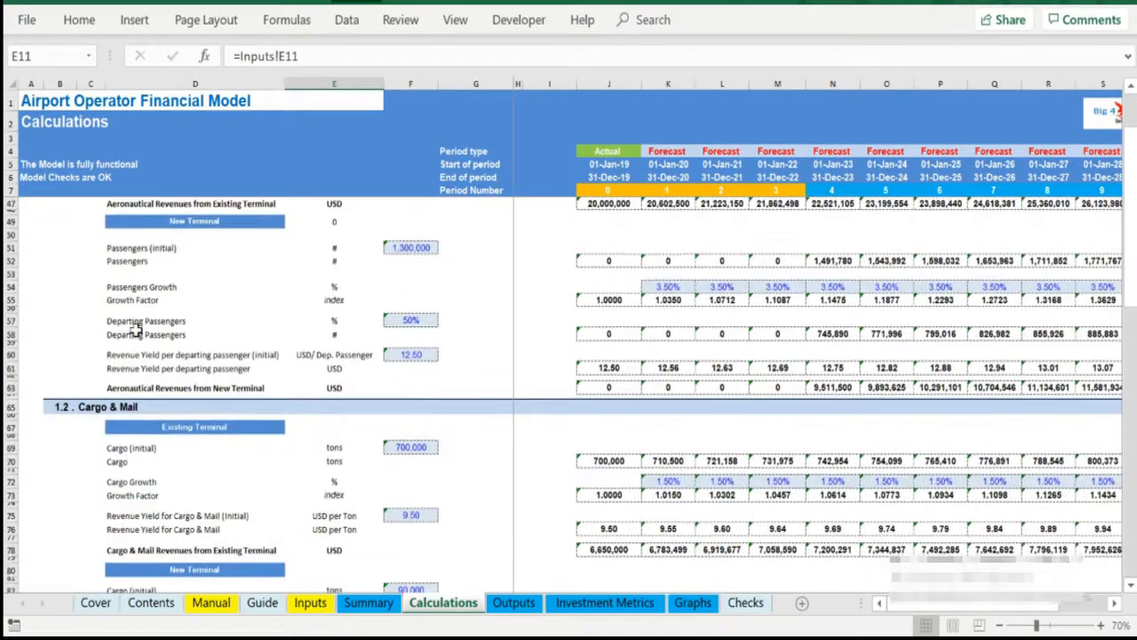
scroll("down", 3)
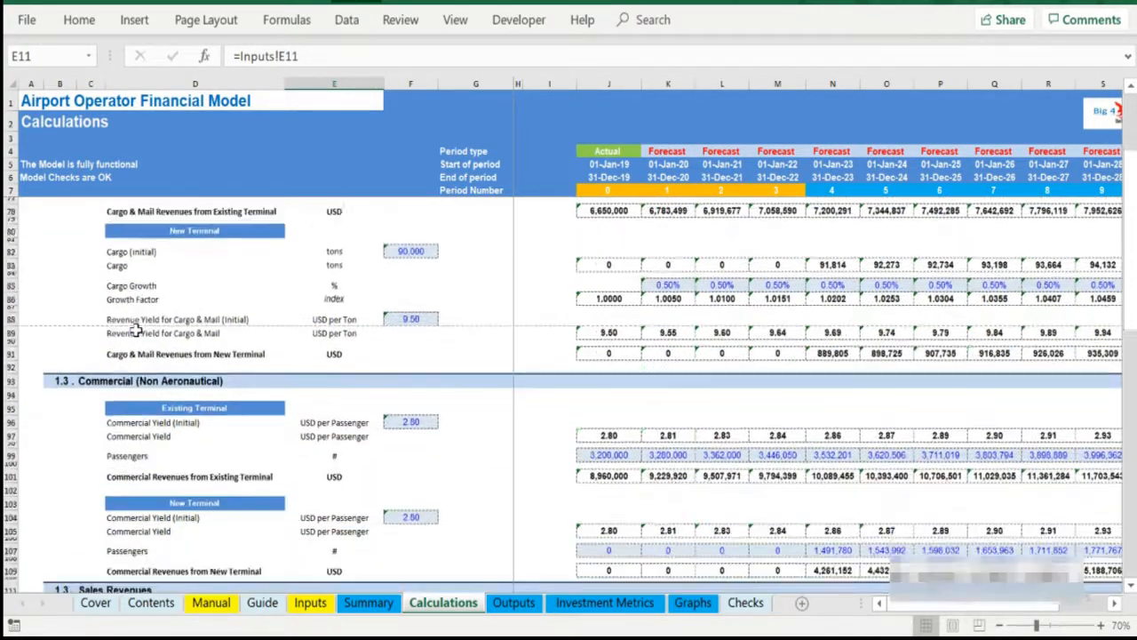
scroll("down", 3)
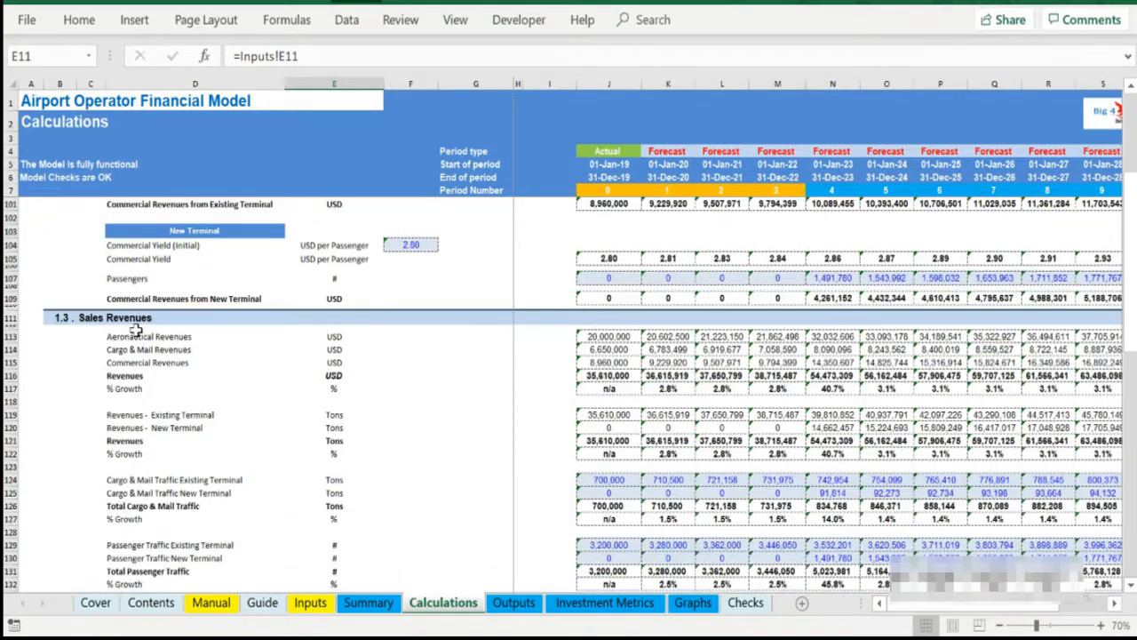
scroll("down", 3)
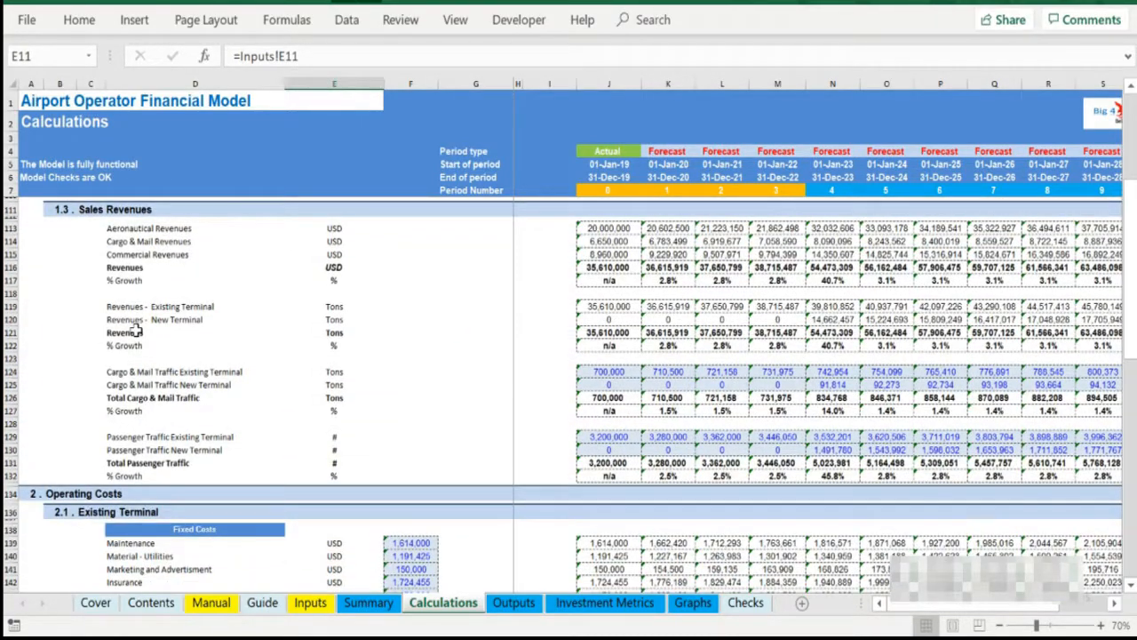
scroll("down", 3)
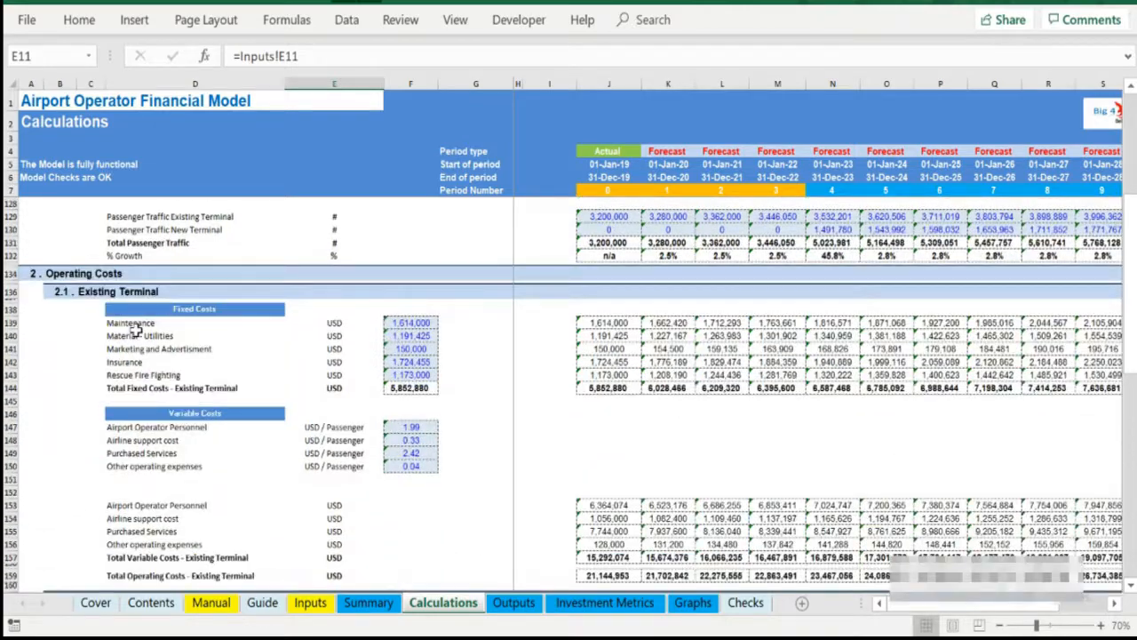
scroll("down", 3)
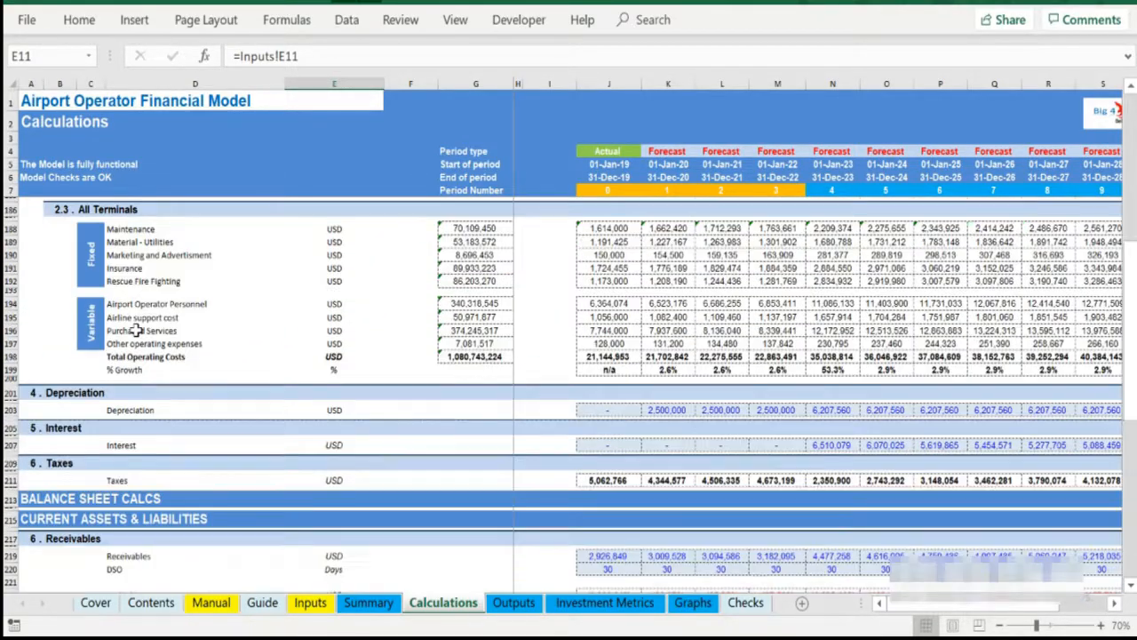
scroll("down", 3)
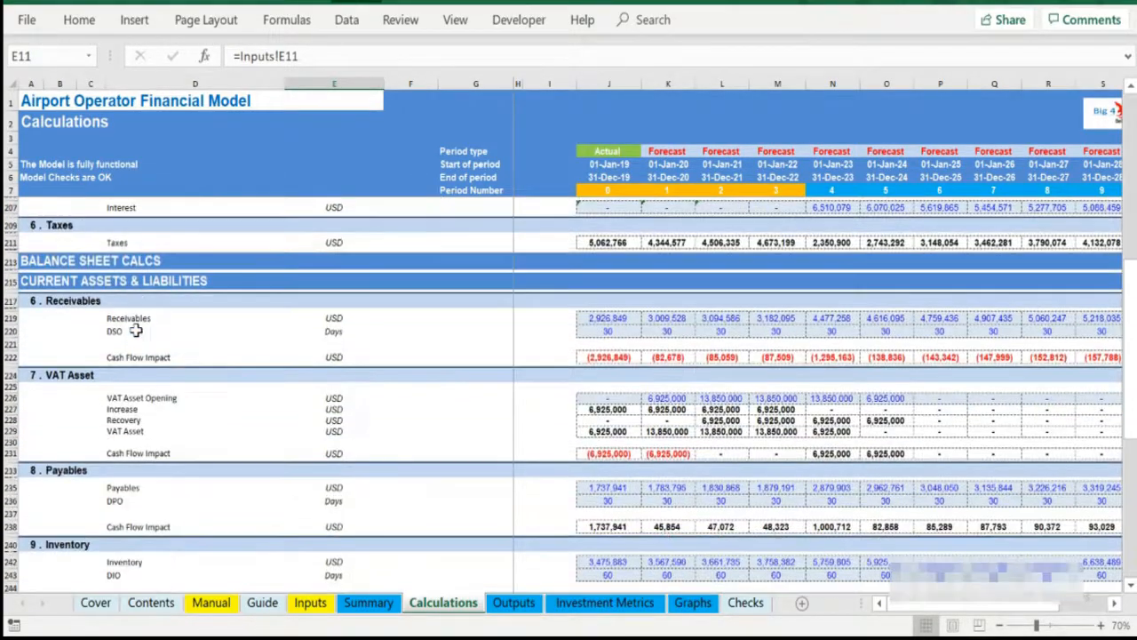
scroll("down", 3)
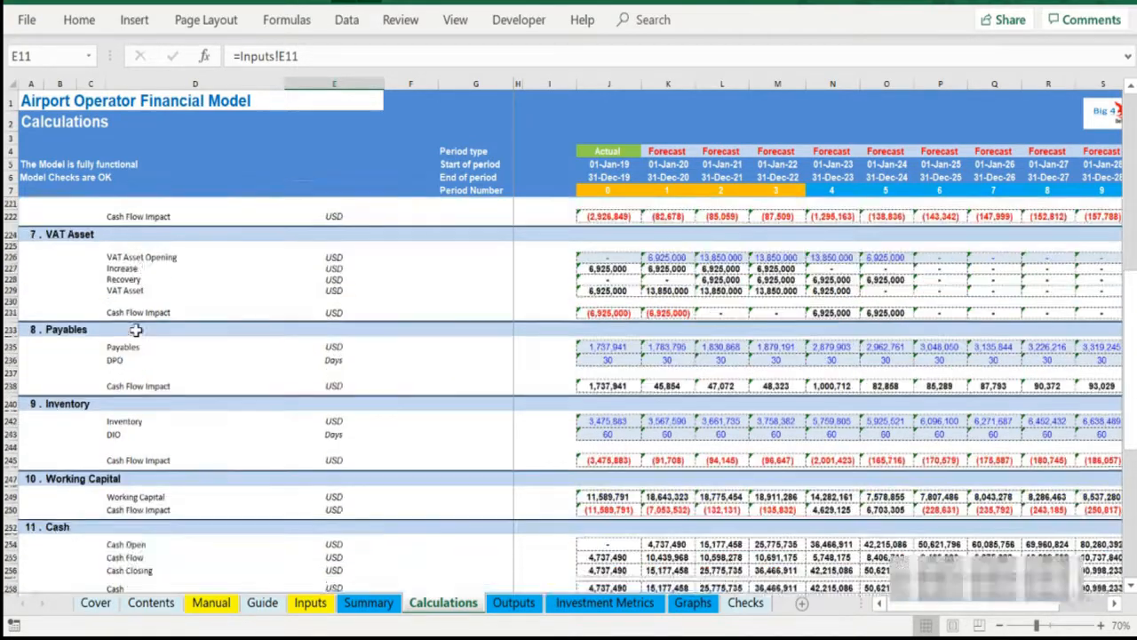
- Continue down past the VAT facility to equity and the sources and uses of funds
scroll("down", 3)
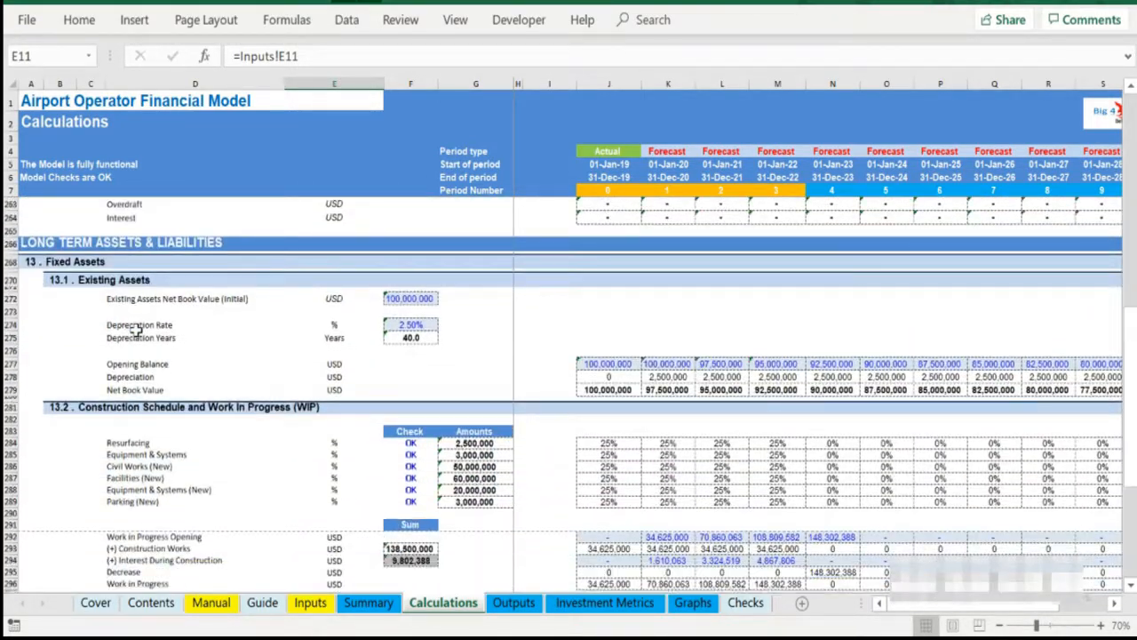
scroll("down", 3)
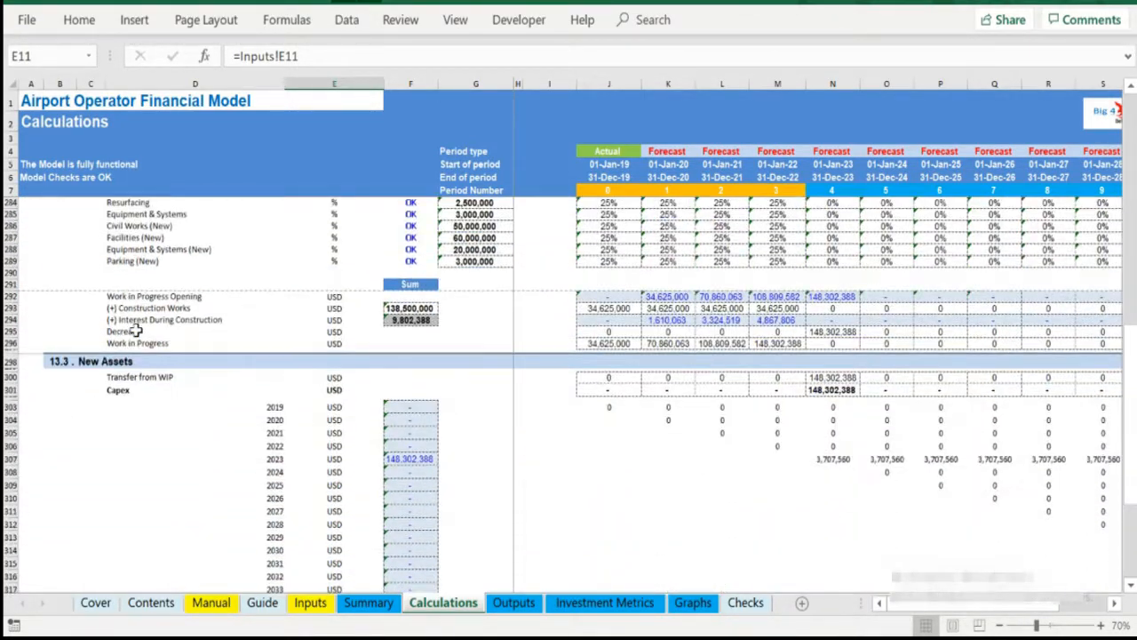
scroll("down", 3)
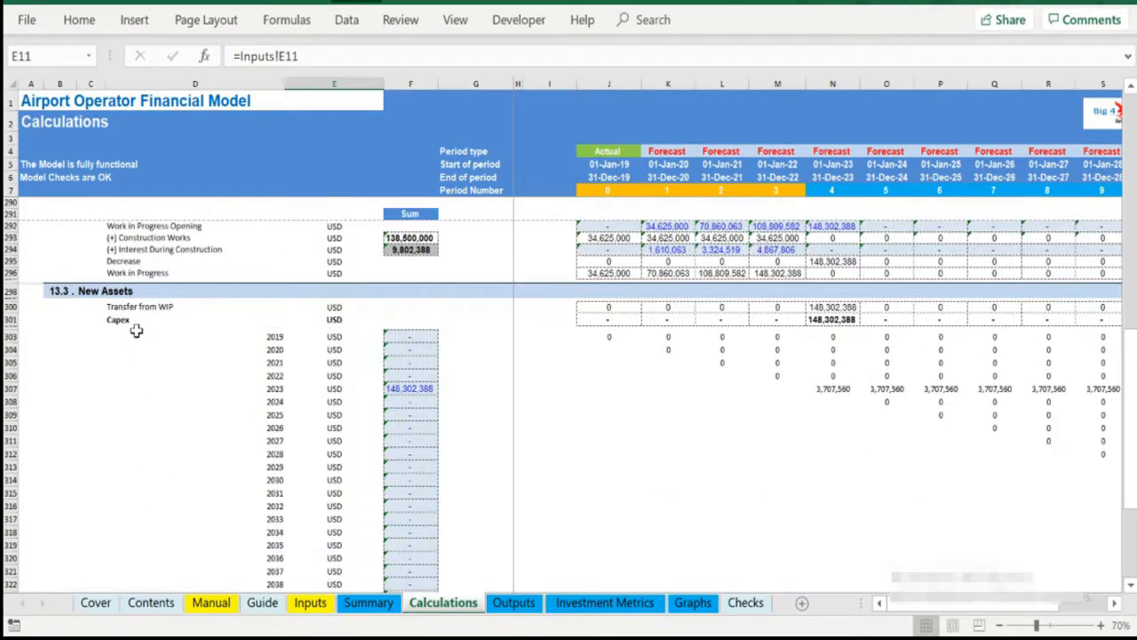
scroll("up", 3)
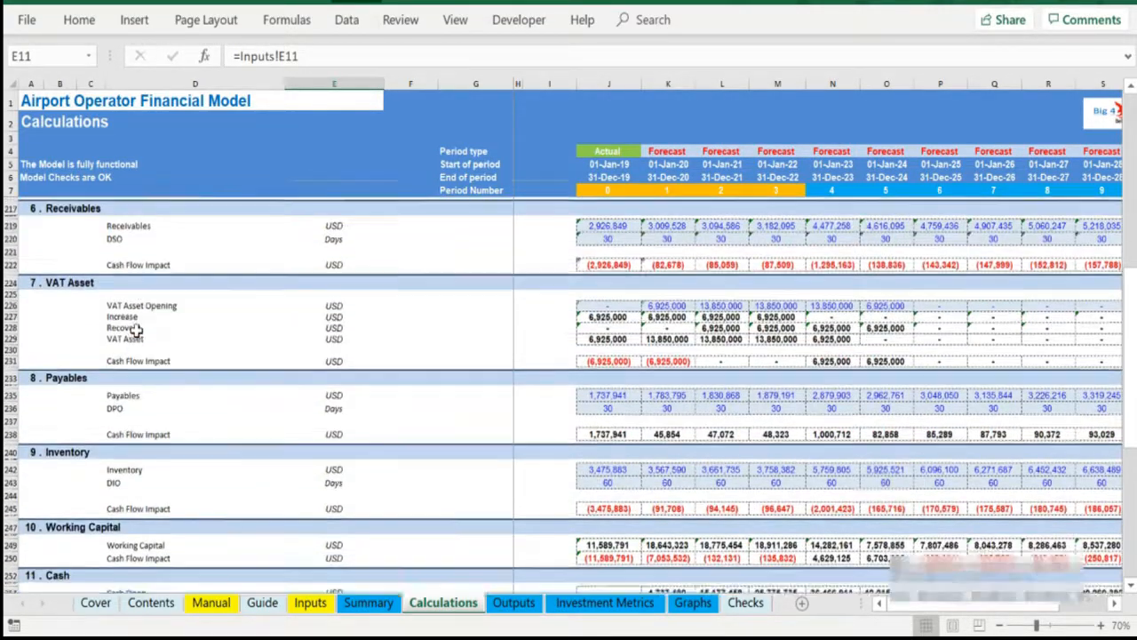
scroll("down", 3)
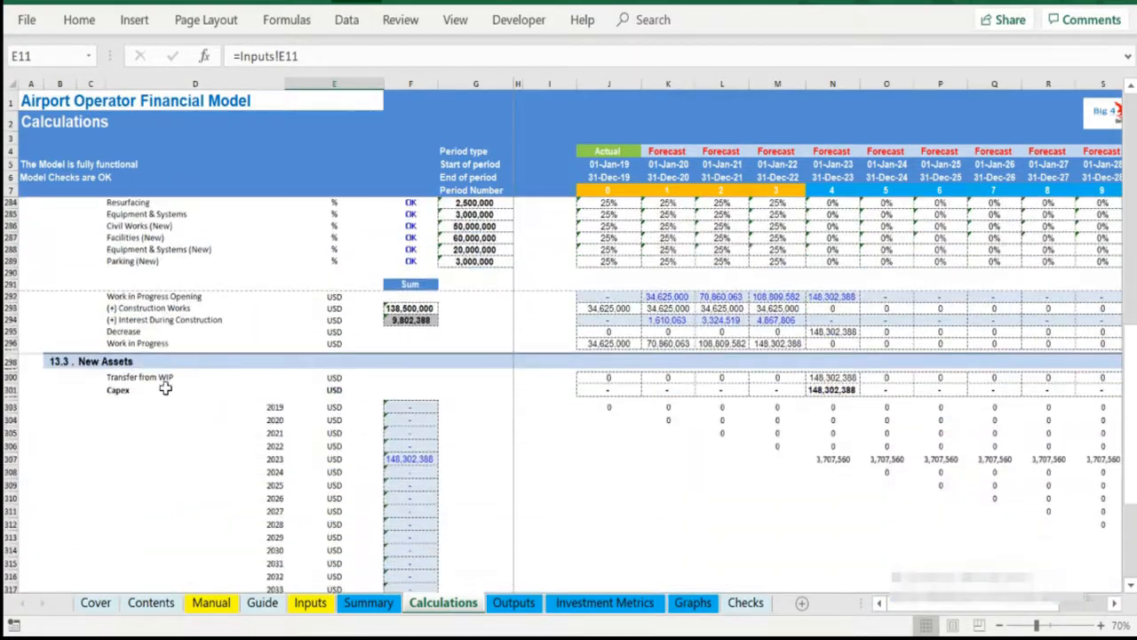
scroll("down", 3)
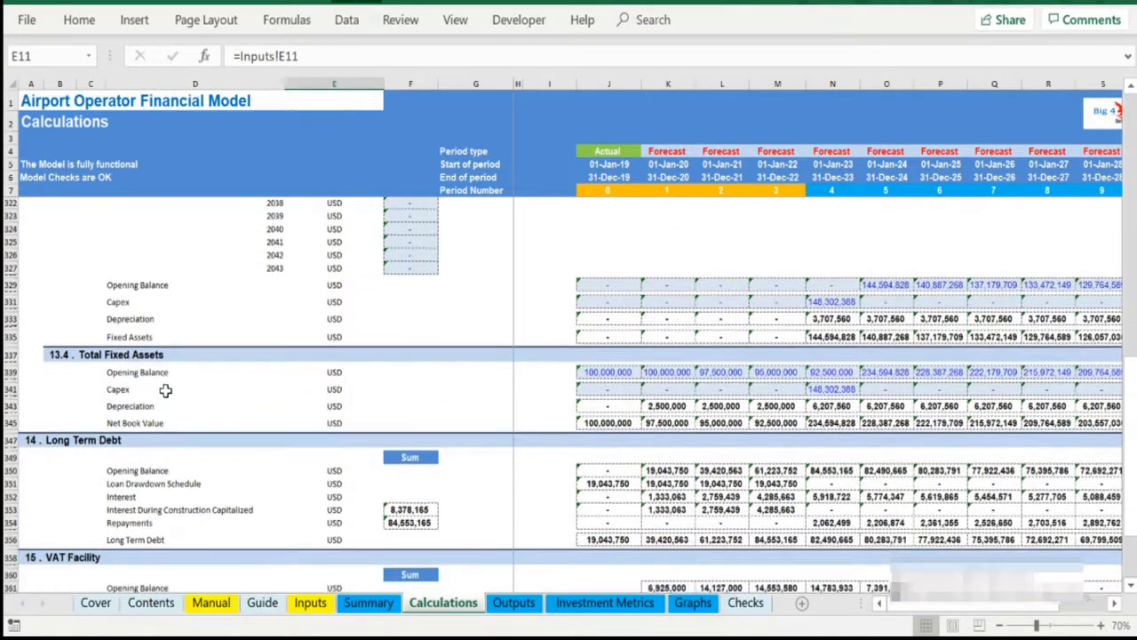
scroll("down", 3)
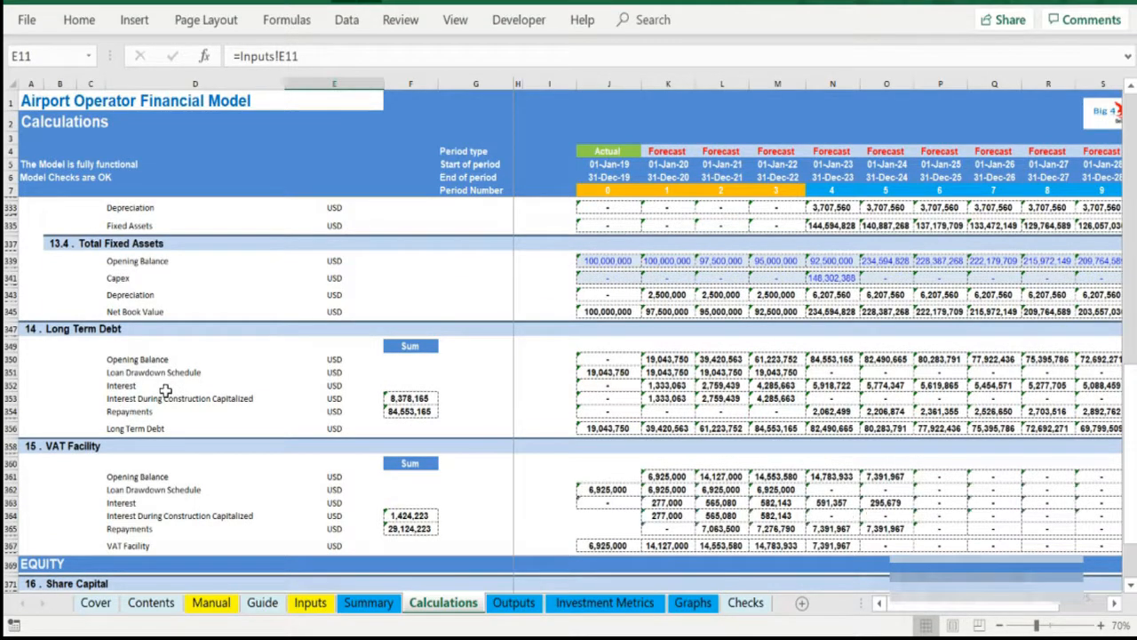
scroll("down", 3)
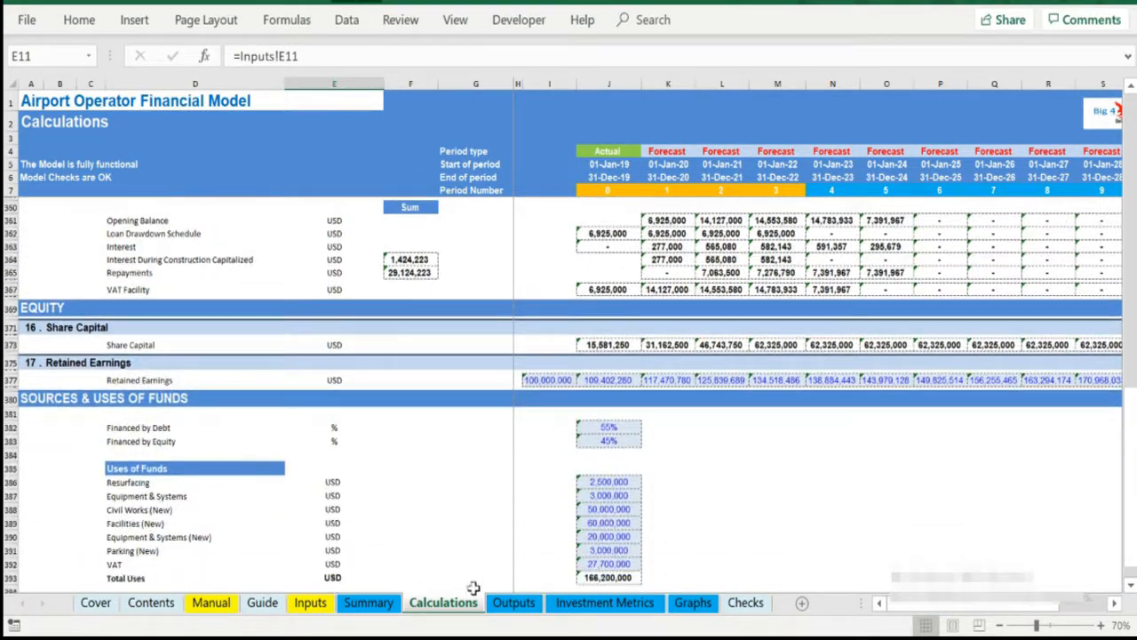
- Show the Outputs sheet and review P&L, balance sheet and cash flow down to closing cash
left_click(513, 603)
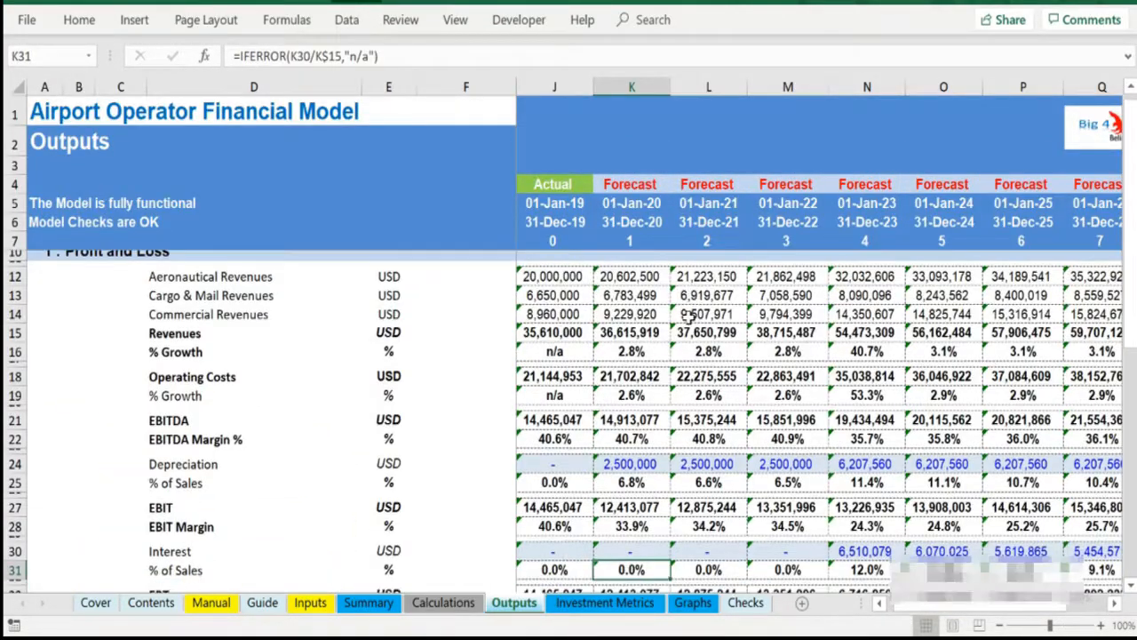
scroll("down", 3)
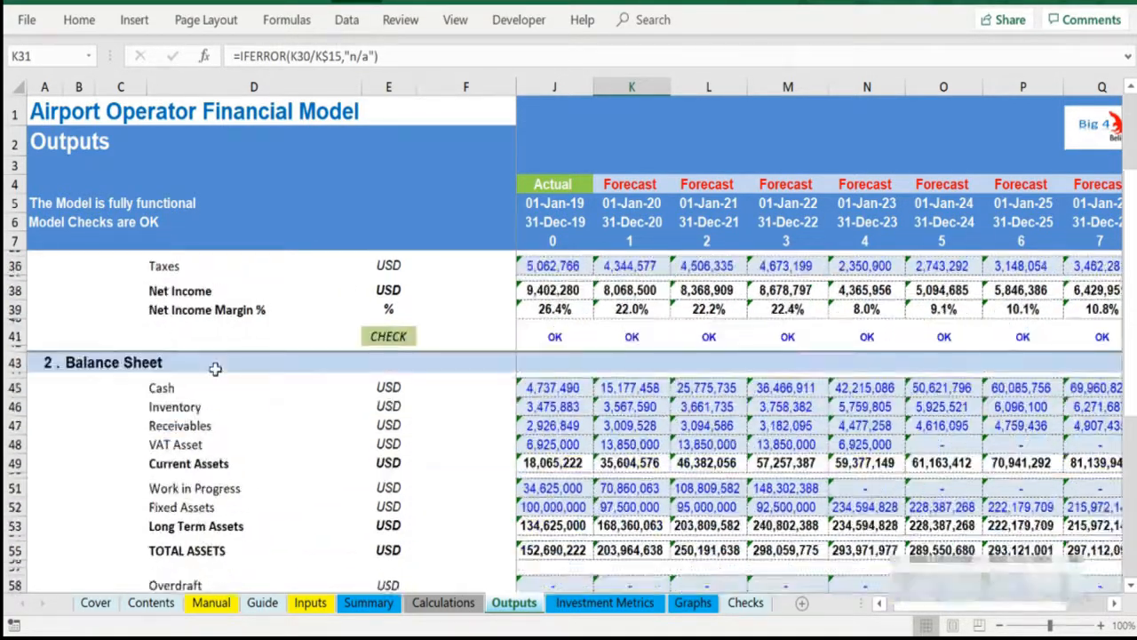
scroll("down", 3)
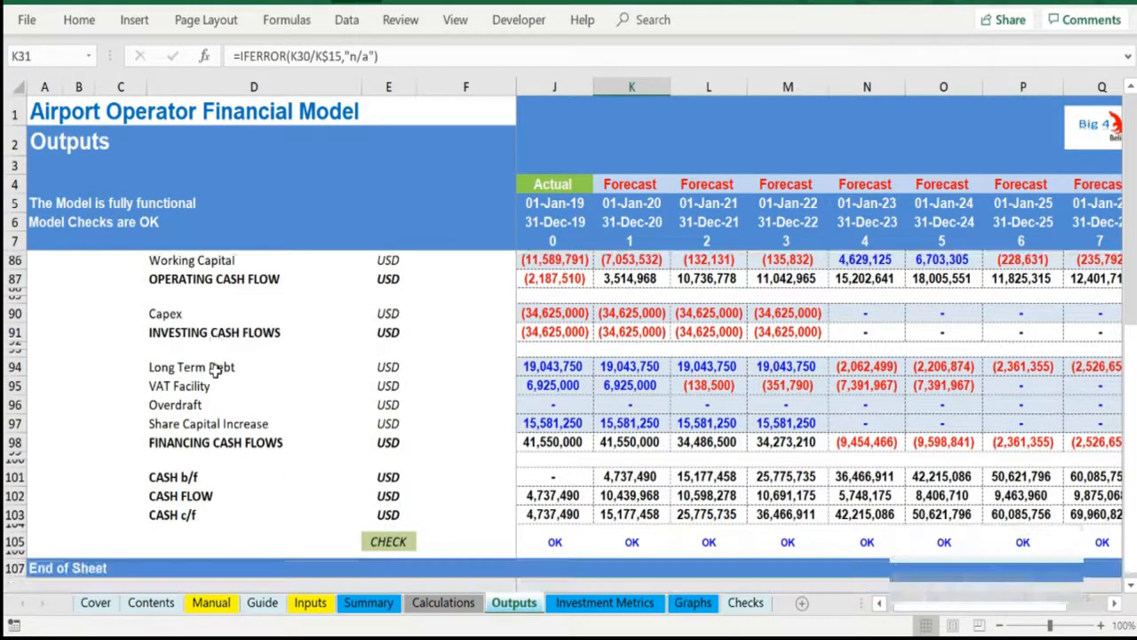
- Show Investment Metrics and review free cash flow, the Cash on Cash Multiple row and debt coverage KPIs
left_click(604, 602)
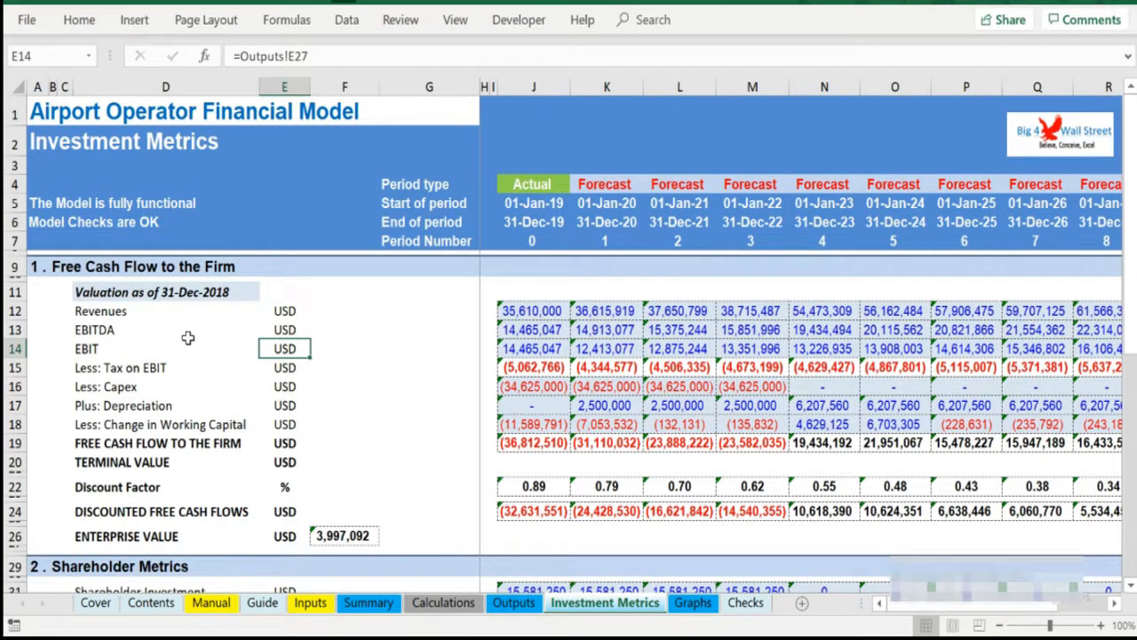
scroll("down", 3)
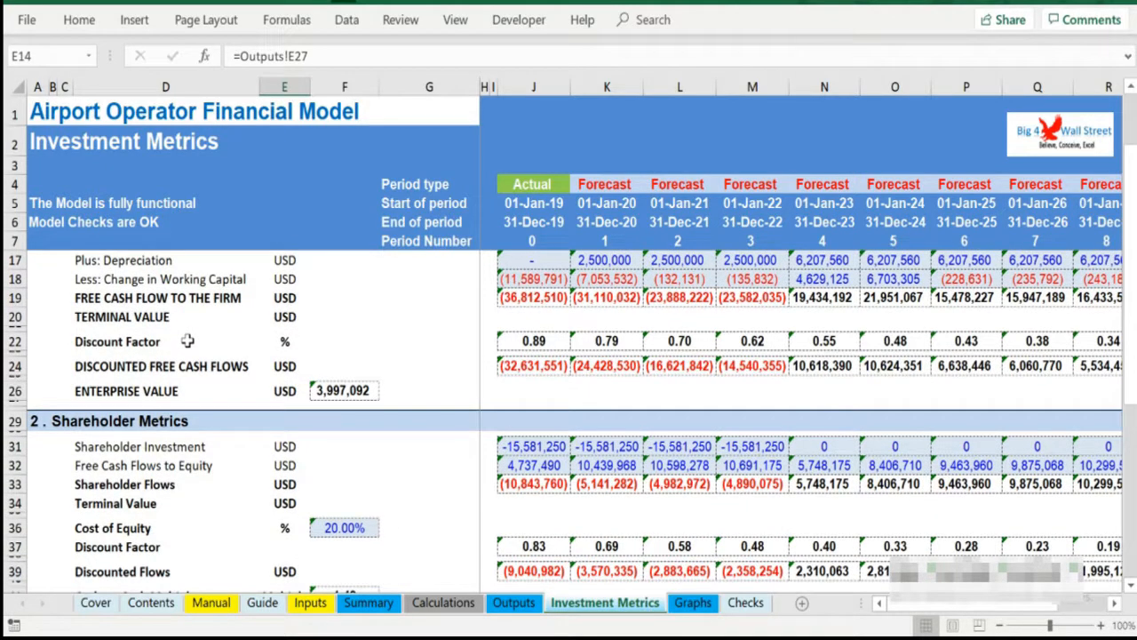
scroll("down", 3)
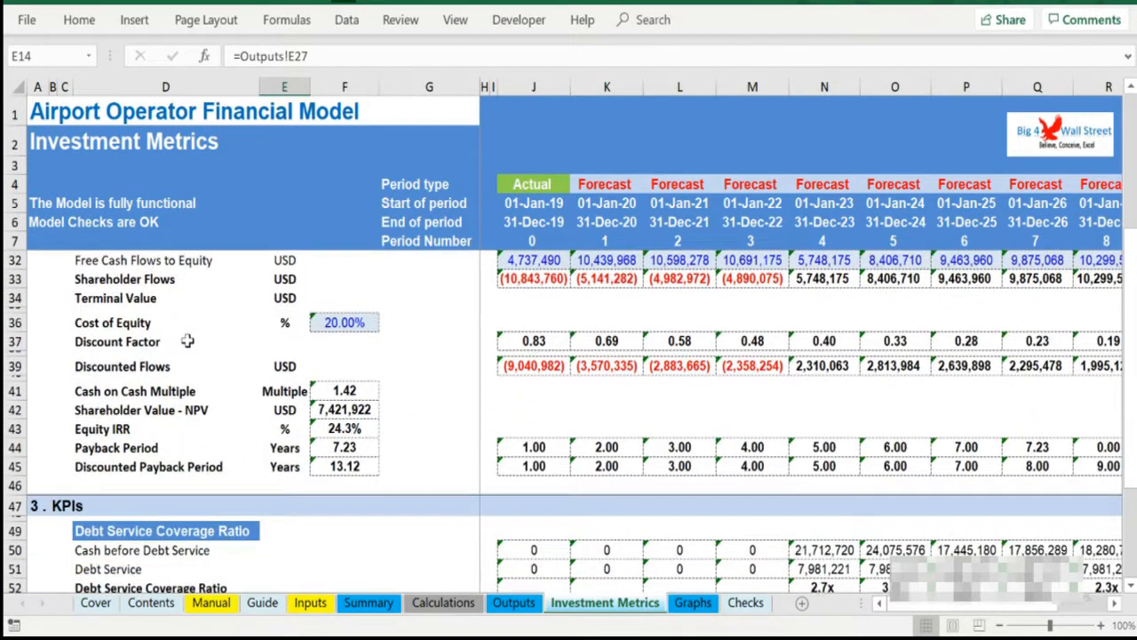
scroll("down", 3)
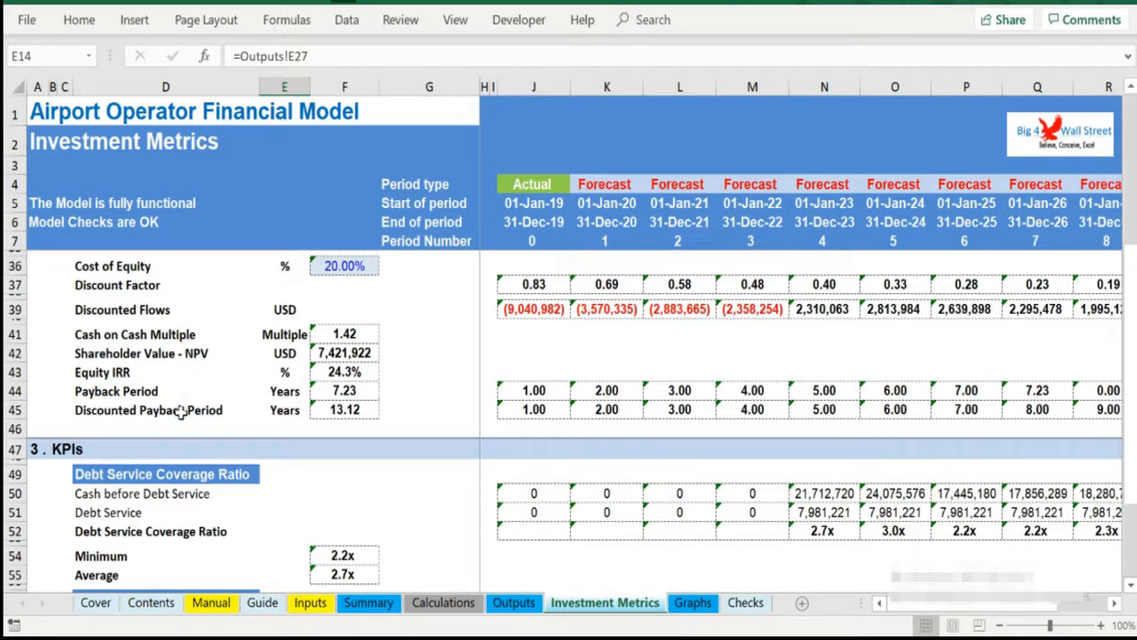
left_click(166, 334)
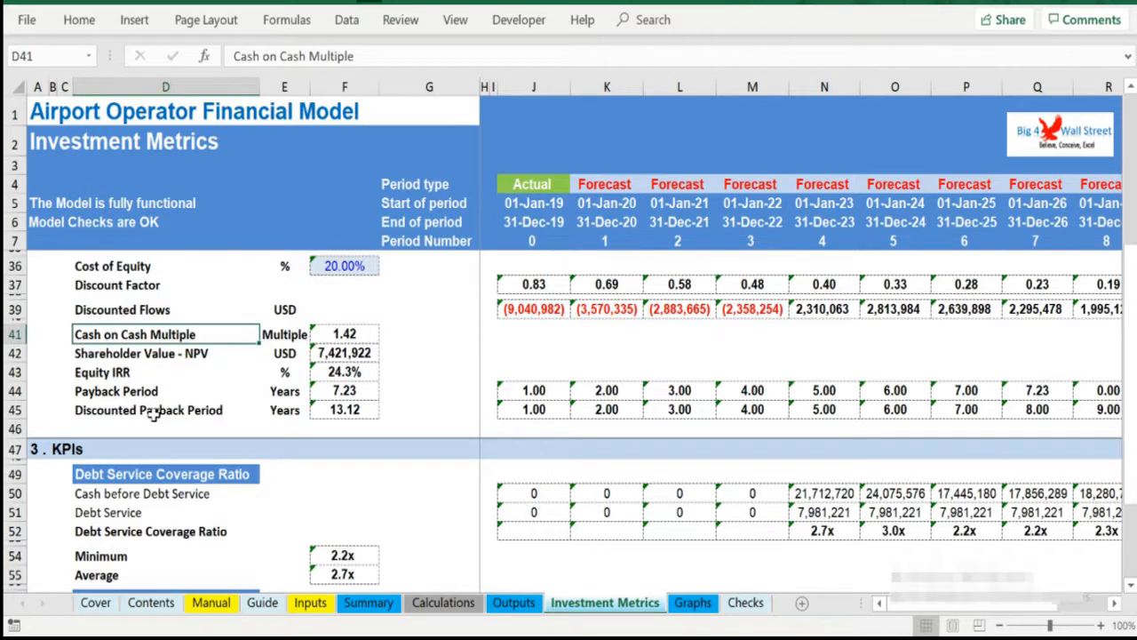
scroll("down", 3)
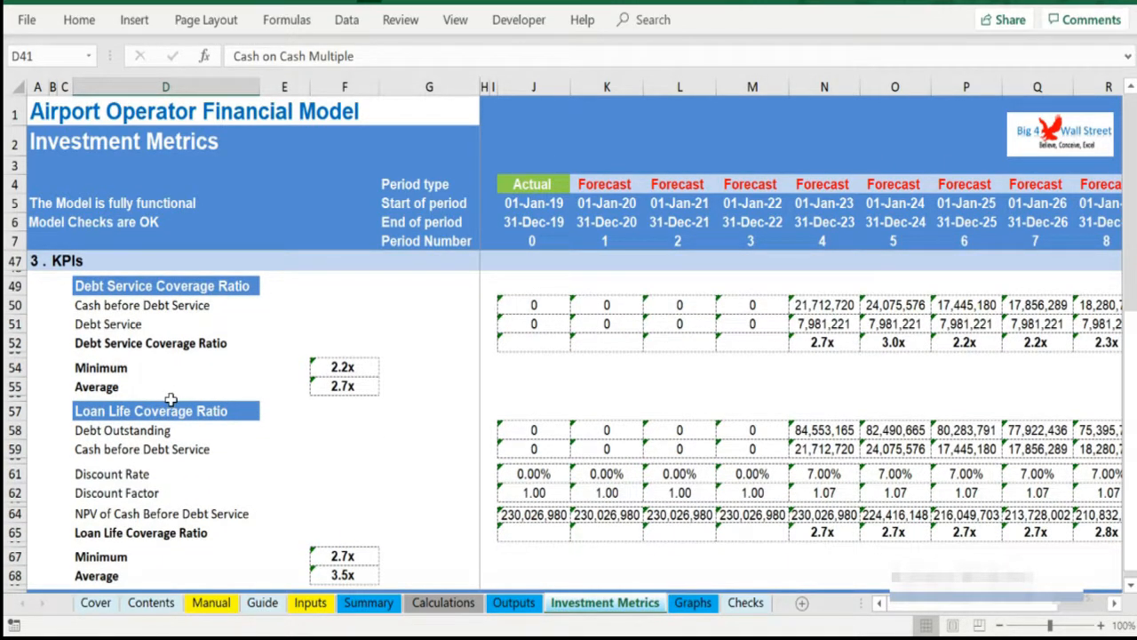
scroll("down", 3)
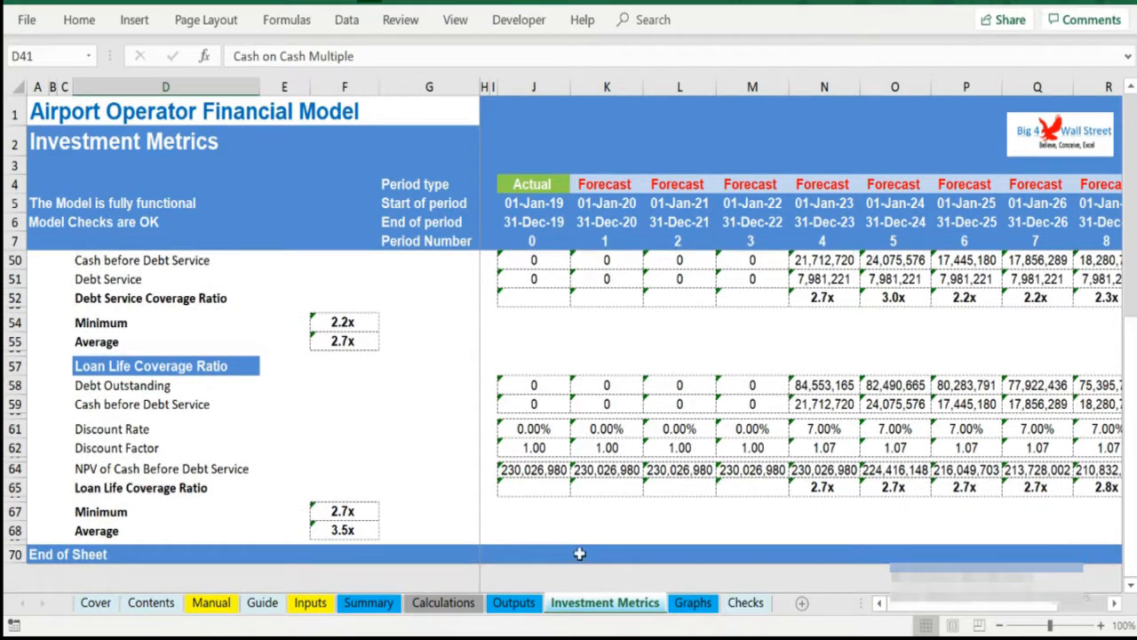
- Show the Graphs sheet and review all charts down to valuation, payback period and returns versus discount rates
left_click(693, 603)
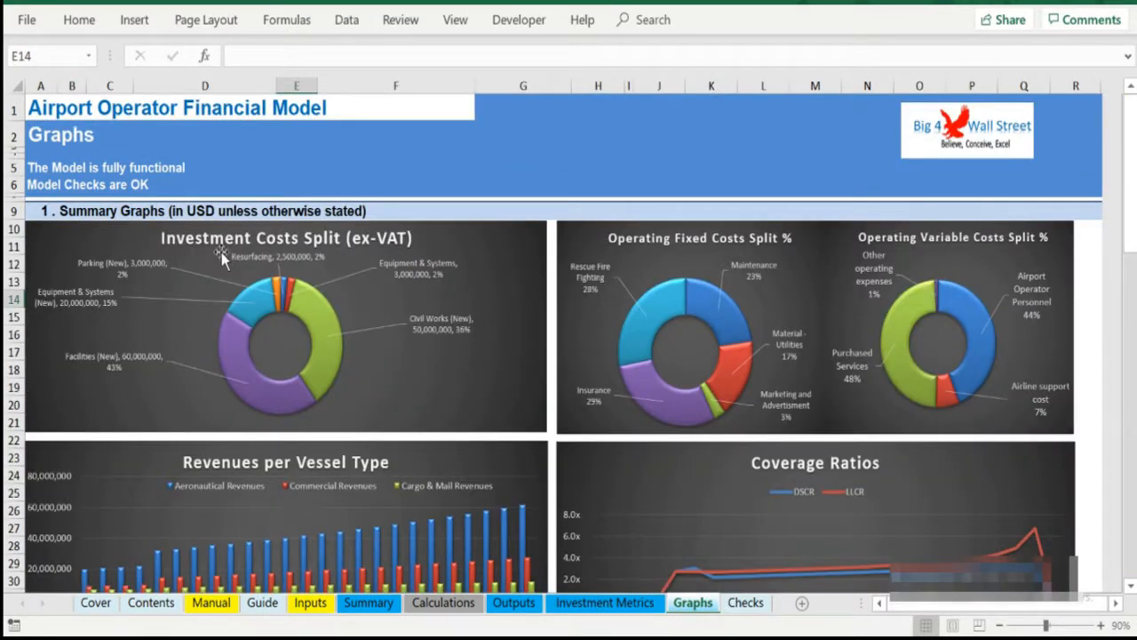
scroll("down", 3)
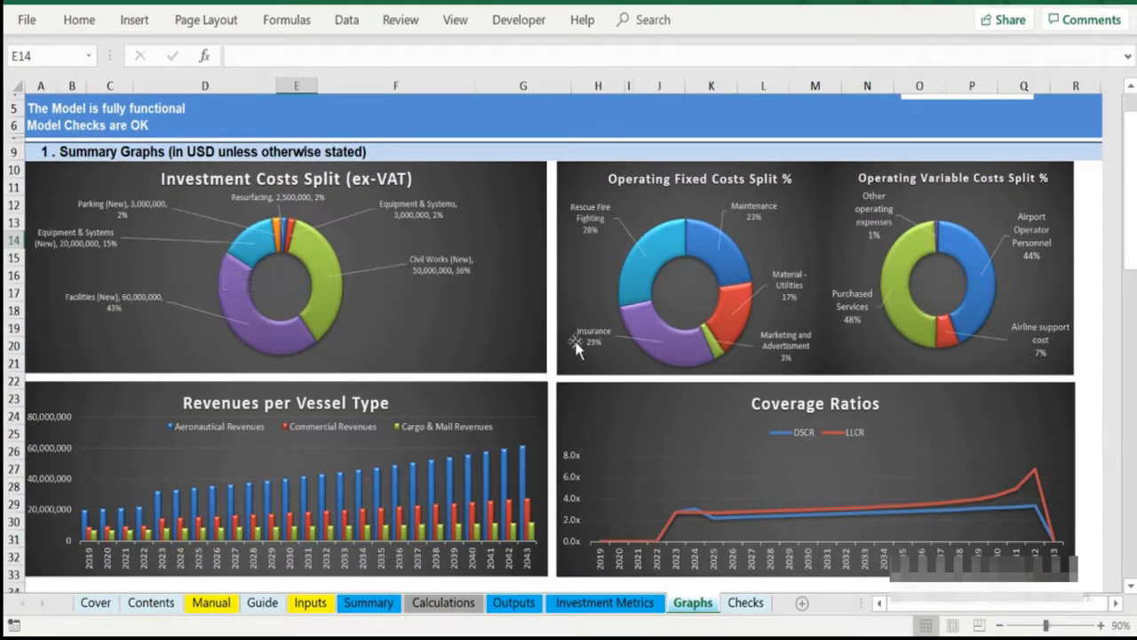
scroll("down", 3)
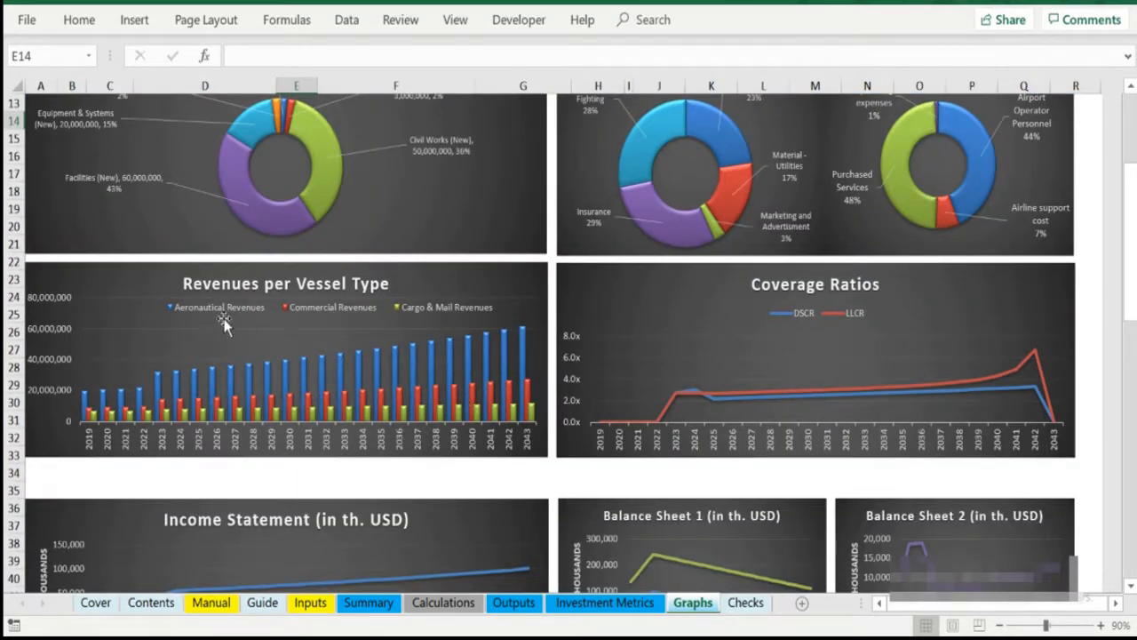
scroll("down", 3)
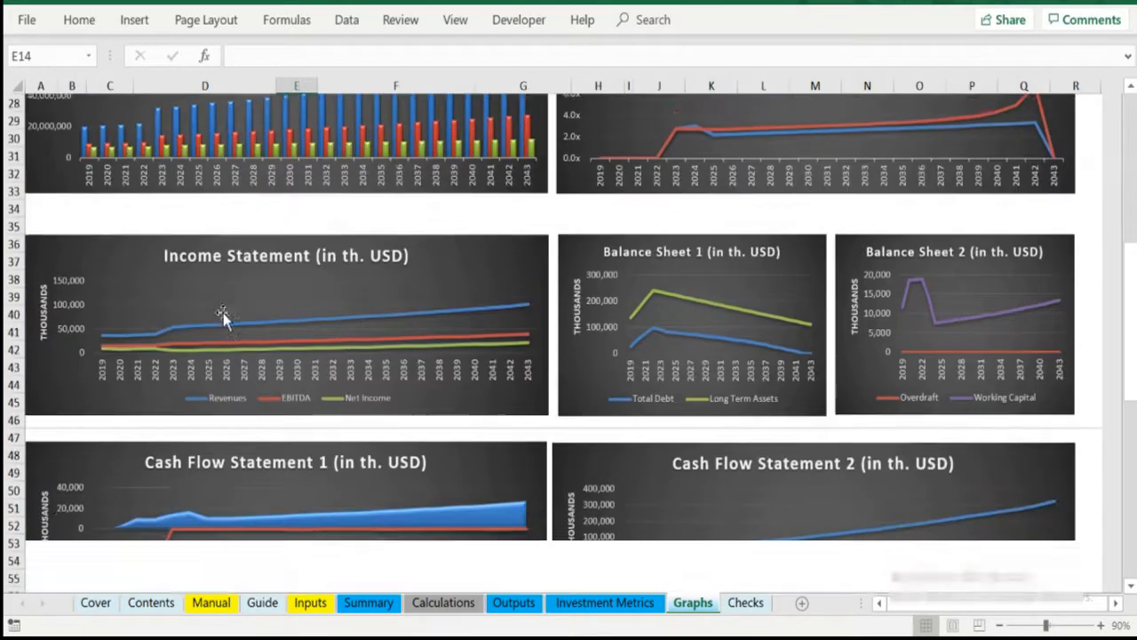
scroll("down", 3)
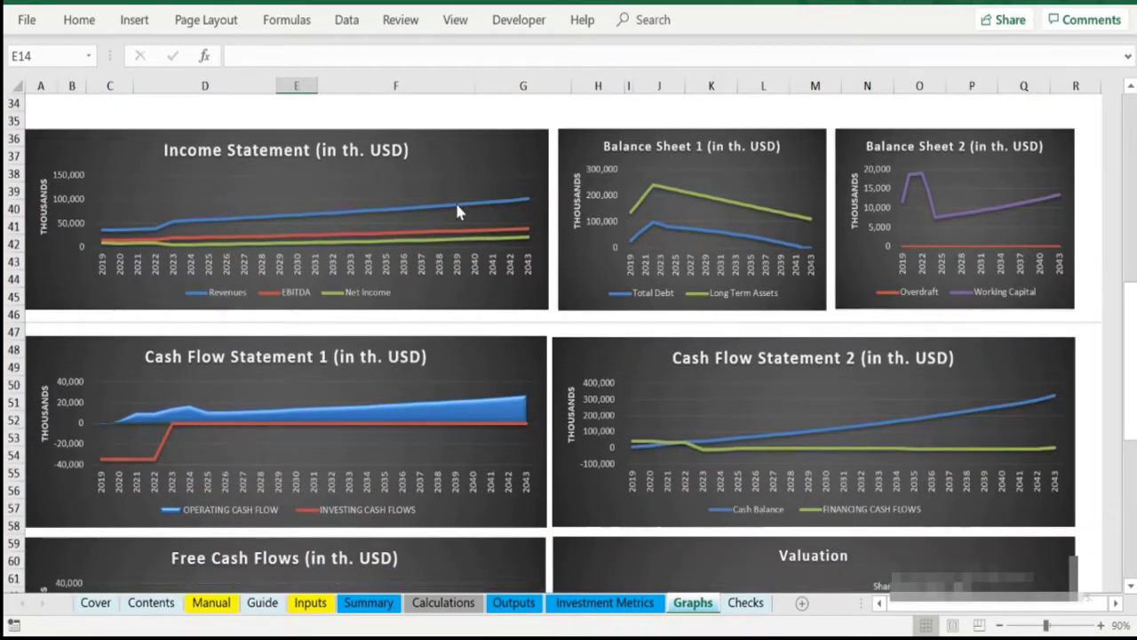
mouse_move(389, 249)
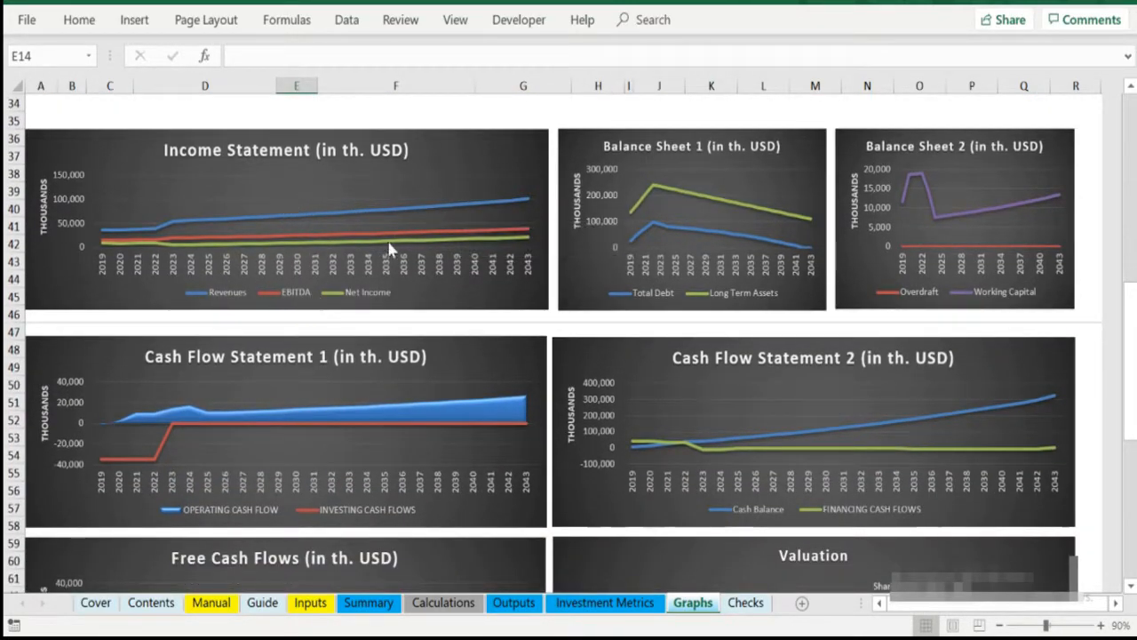
mouse_move(524, 284)
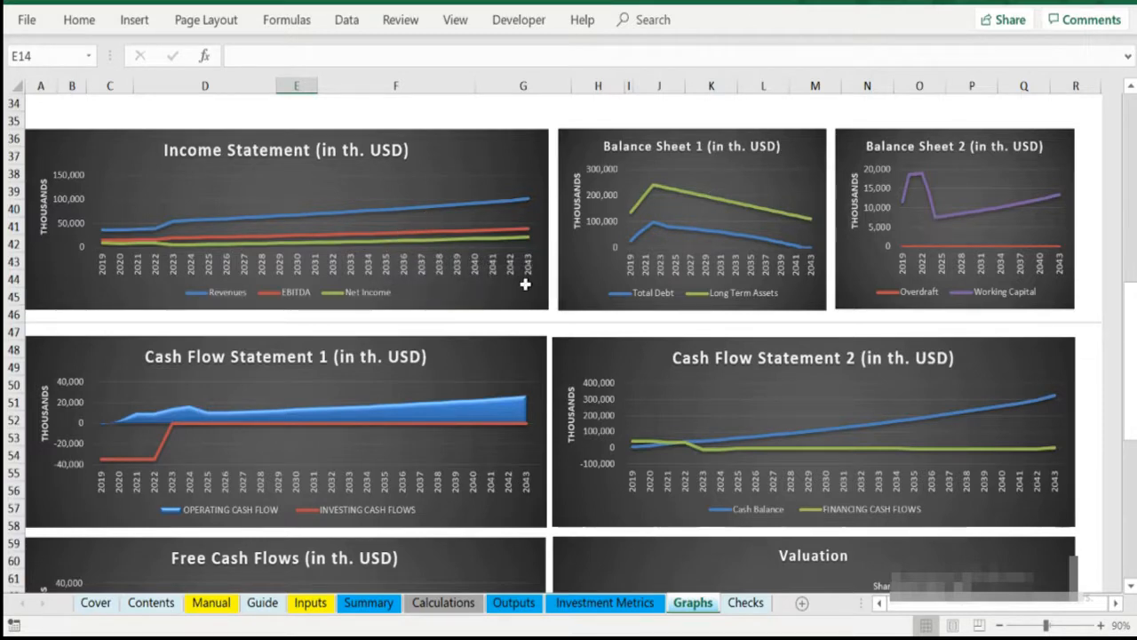
scroll("down", 3)
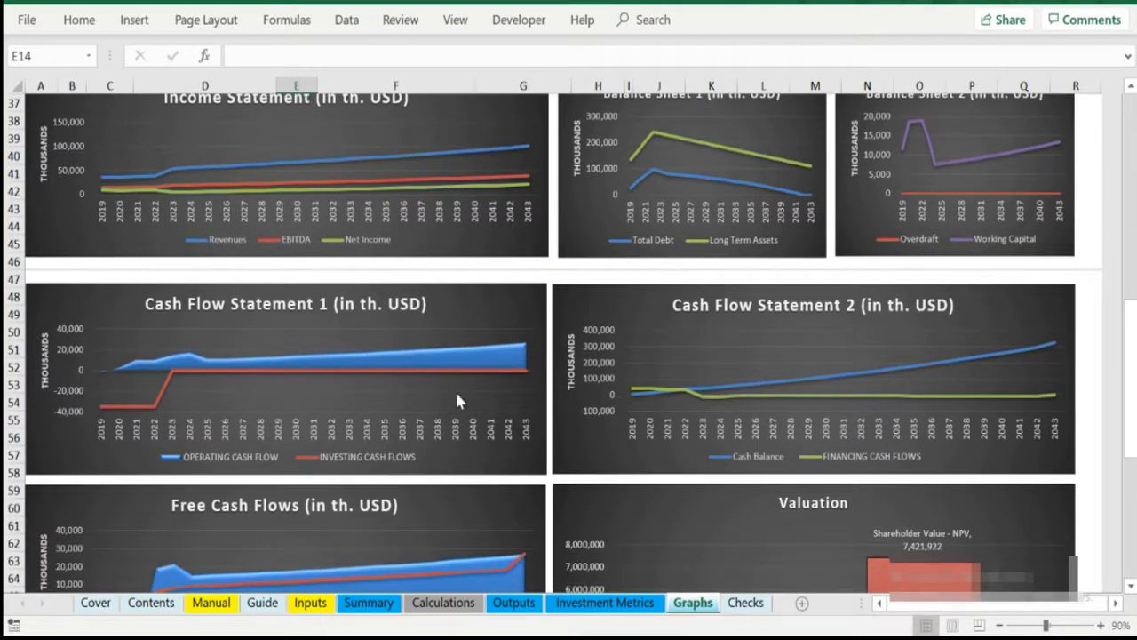
scroll("down", 3)
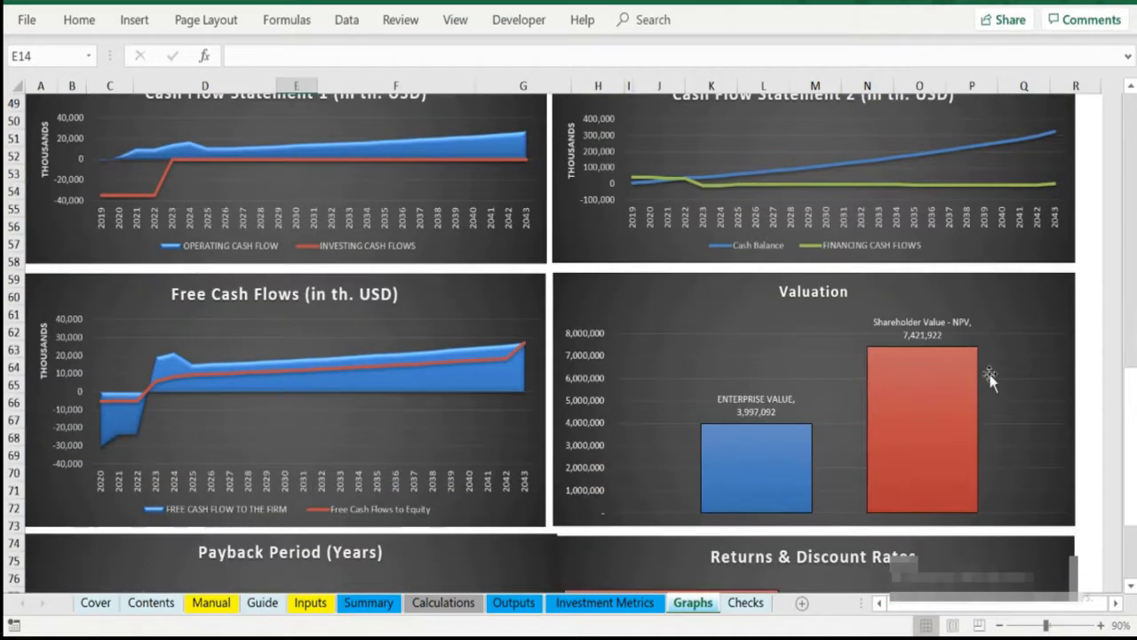
mouse_move(177, 346)
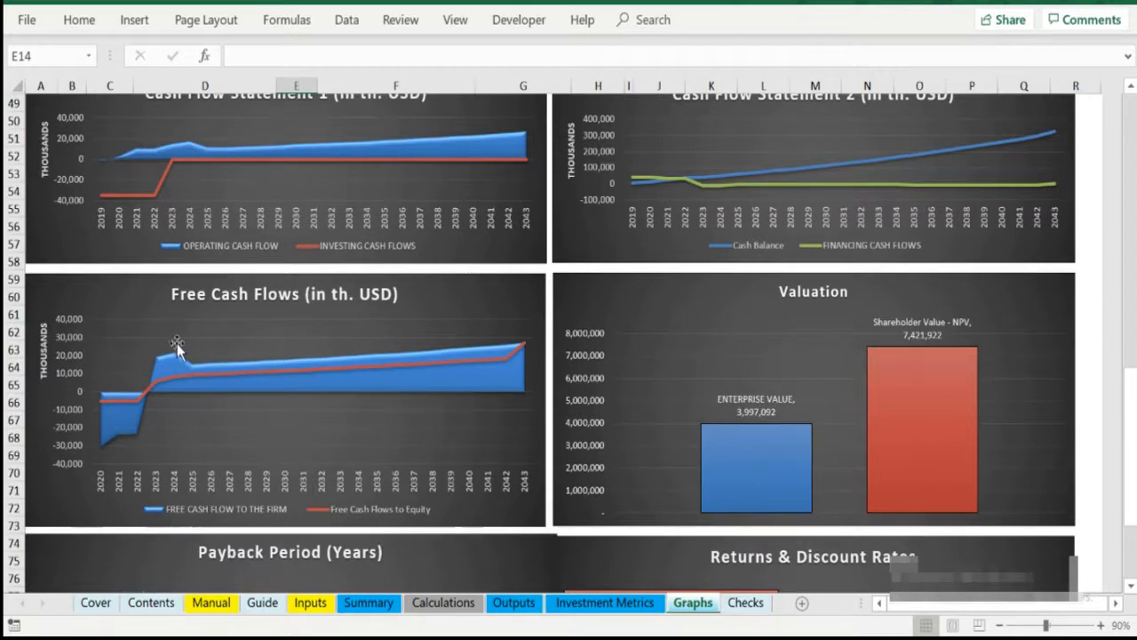
scroll("down", 3)
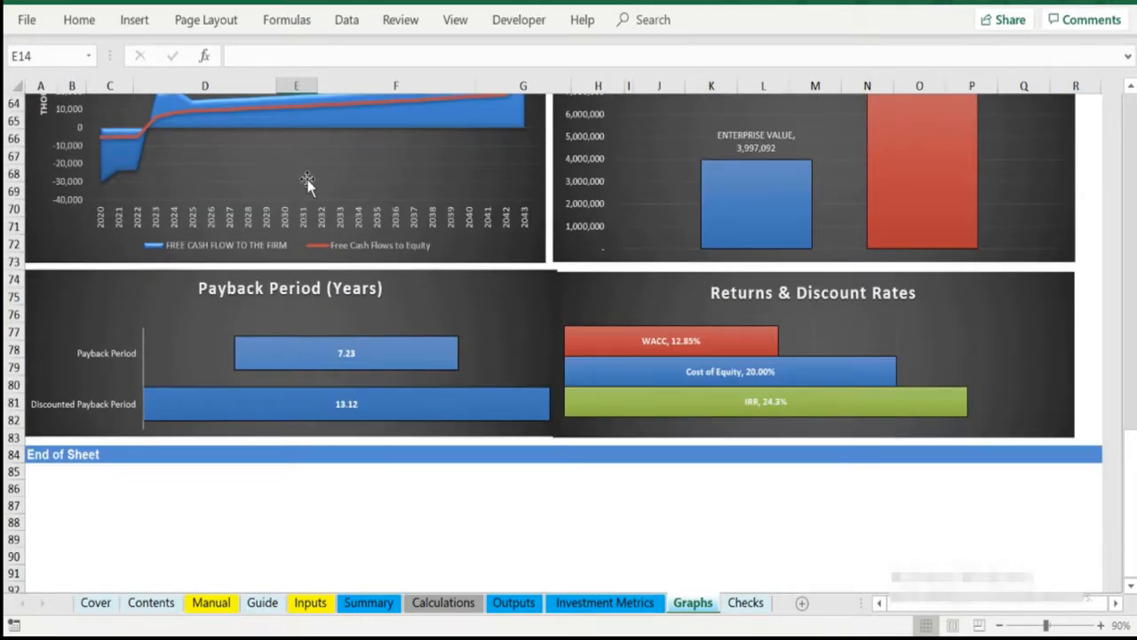
scroll("down", 3)
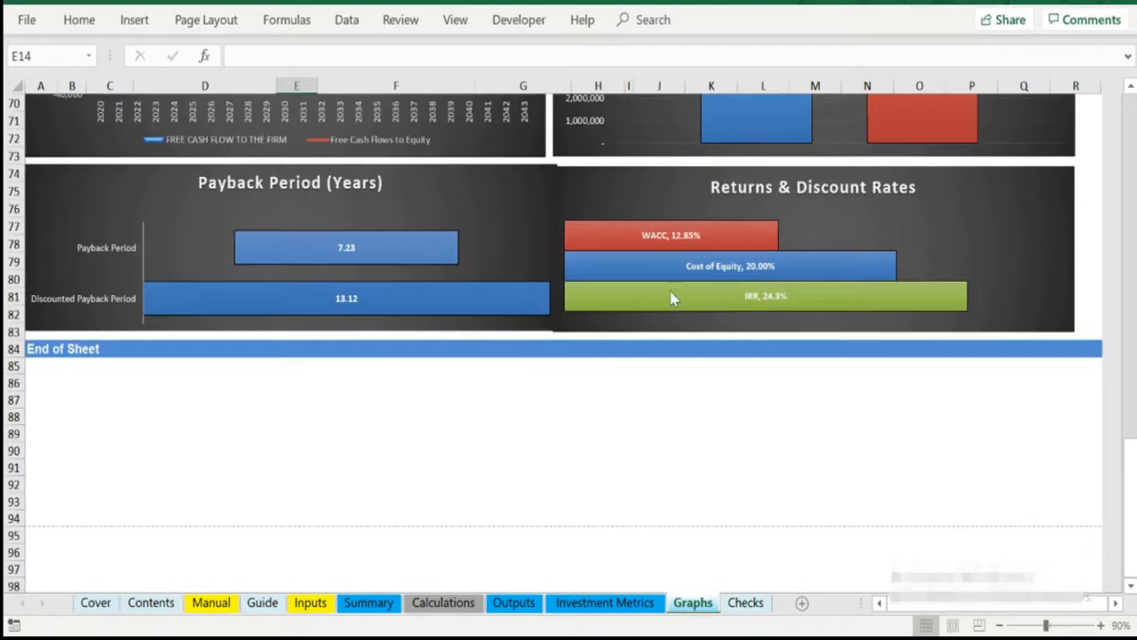
mouse_move(729, 602)
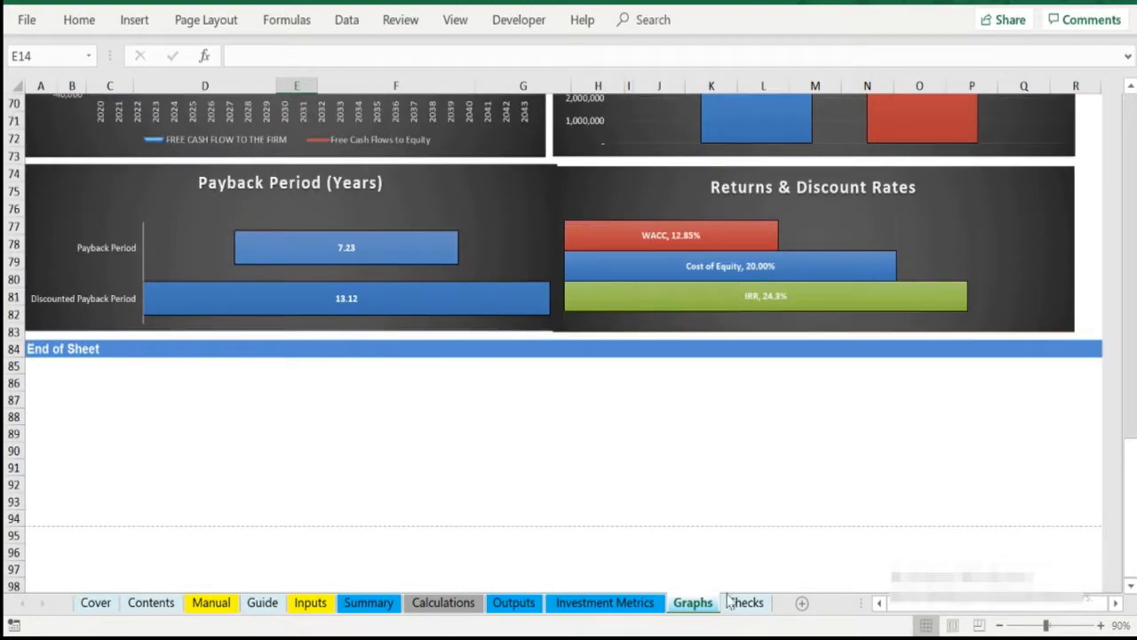
- Show the Checks sheet confirming the model completion alert and all checks OK
left_click(744, 602)
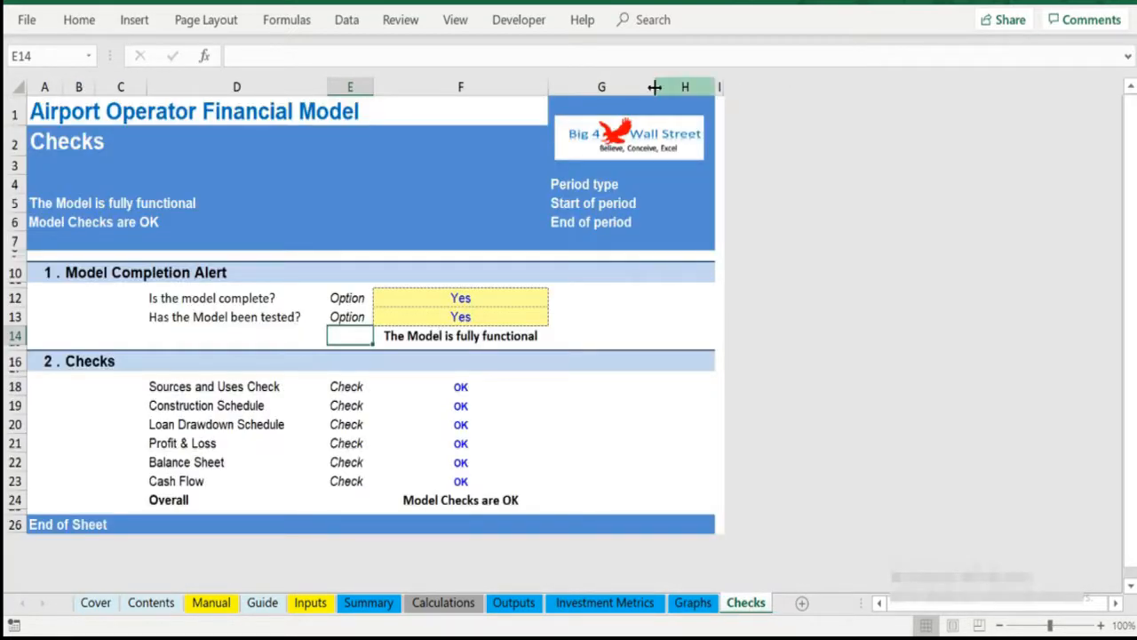
mouse_move(369, 416)
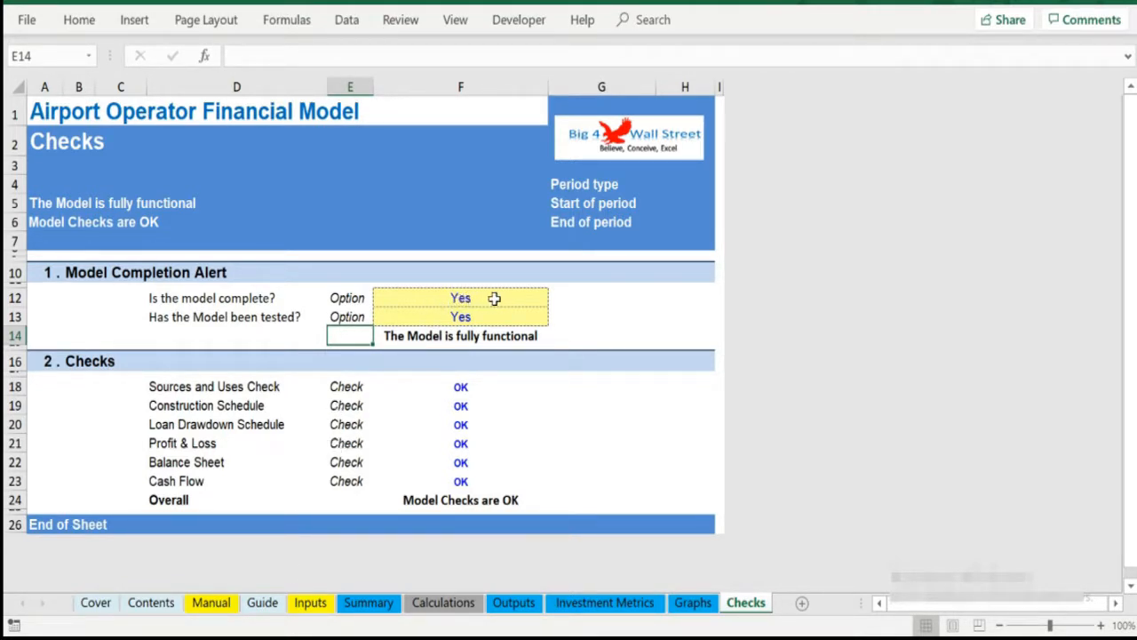
mouse_move(581, 295)
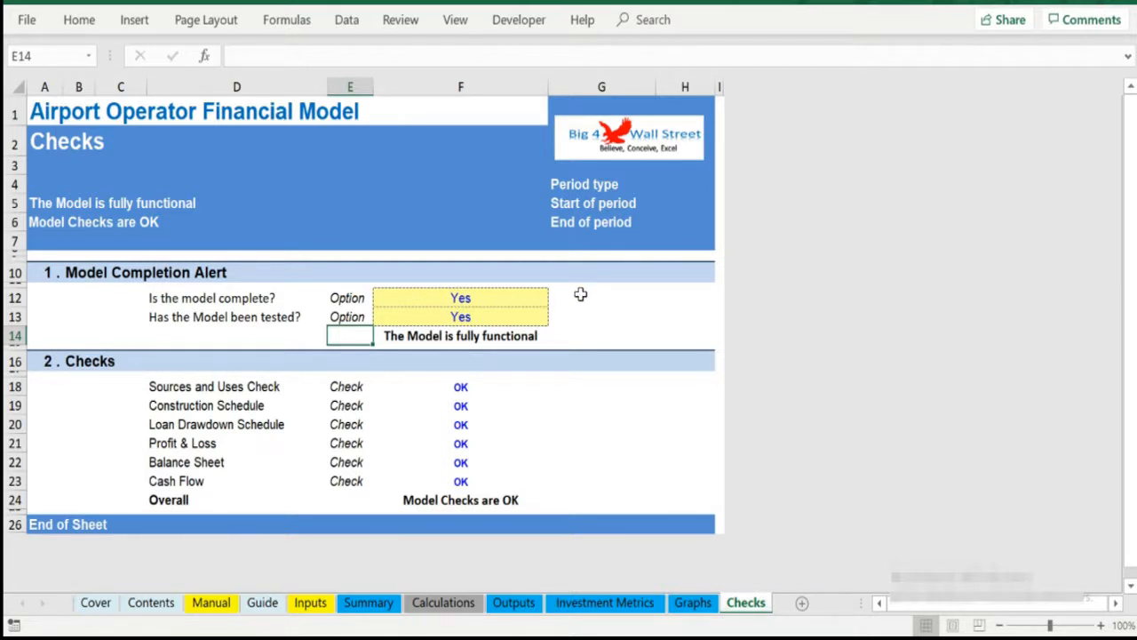
left_click(601, 297)
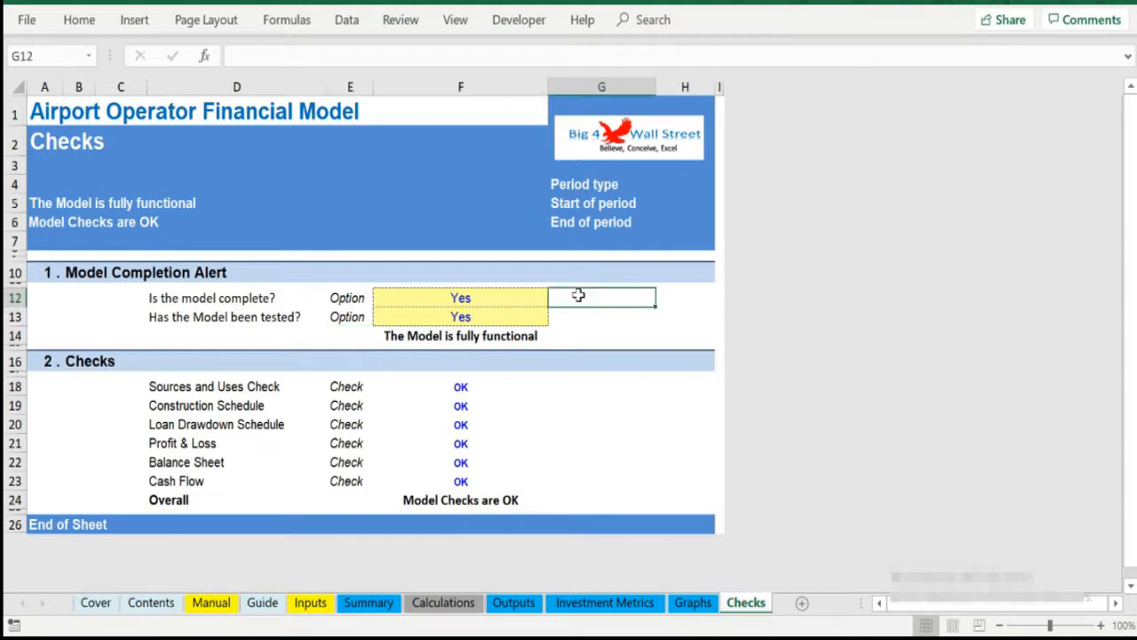